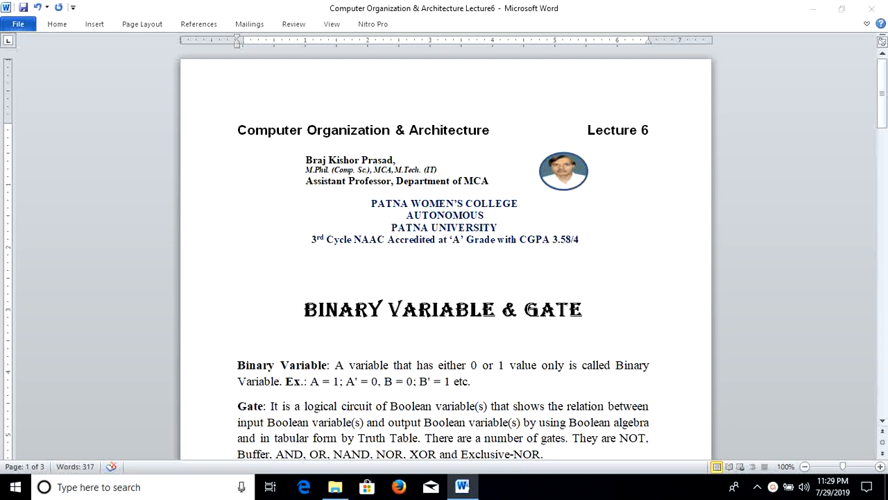
mouse_move(624, 279)
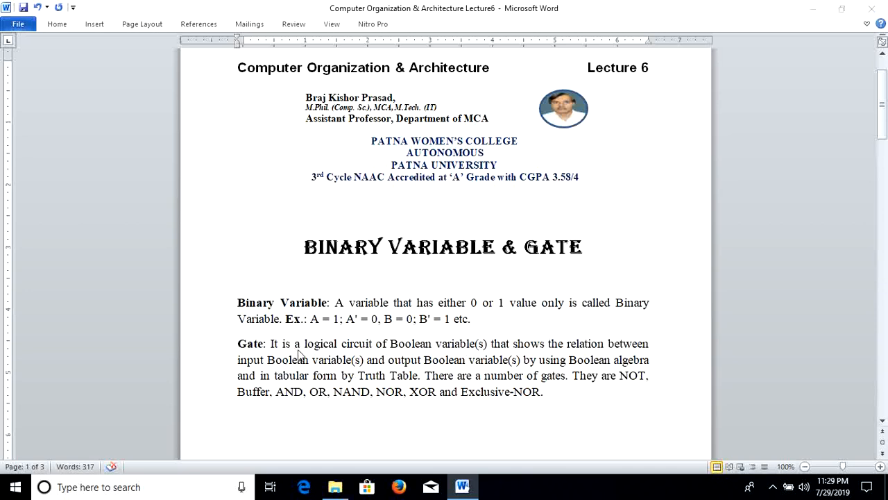
mouse_move(477, 356)
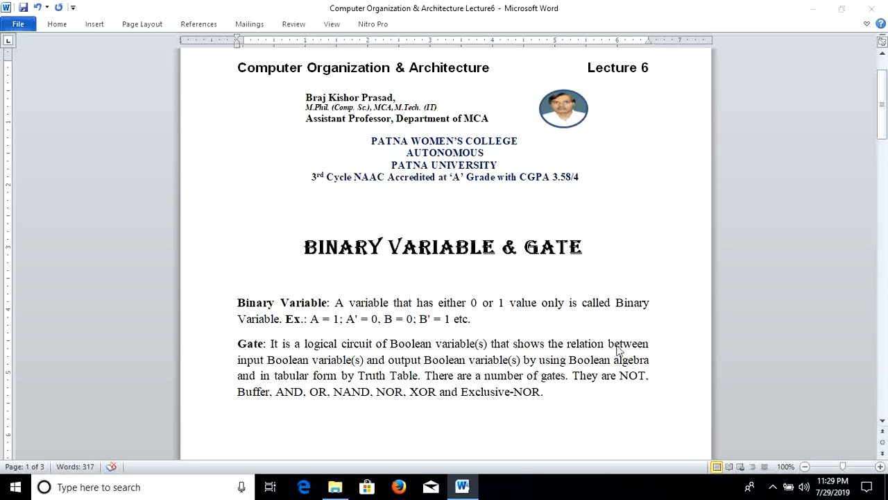
mouse_move(289, 373)
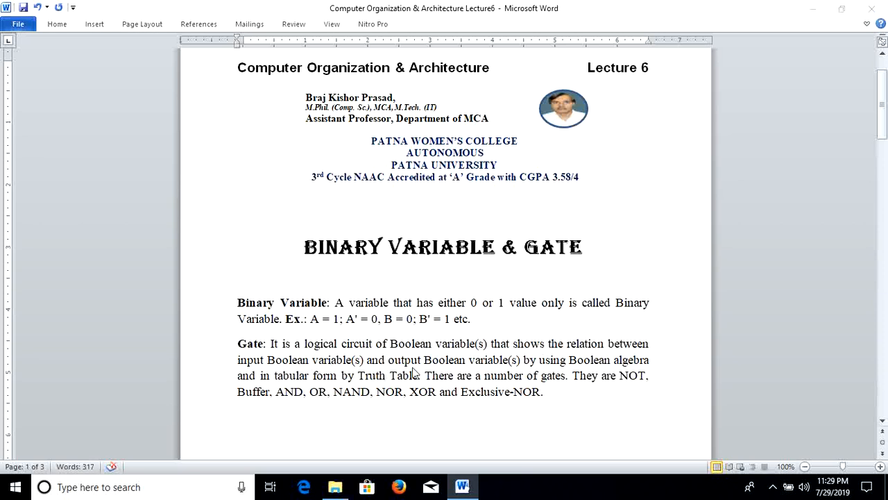
mouse_move(513, 366)
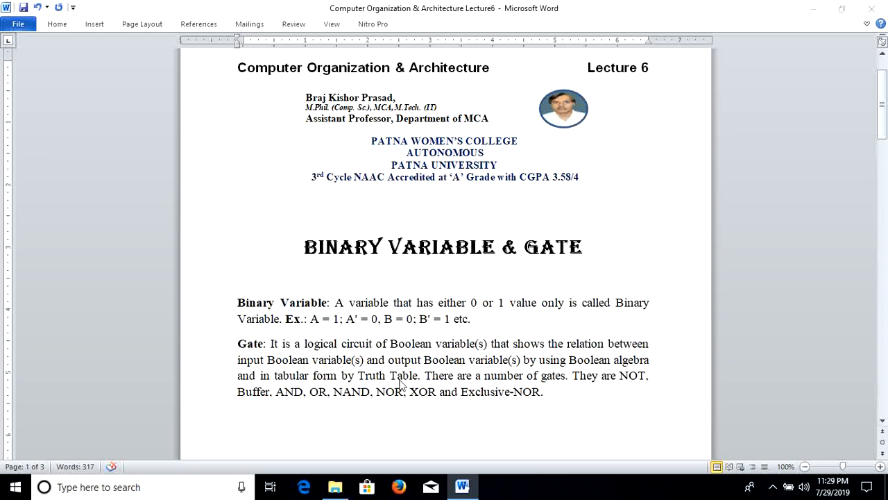
mouse_move(580, 380)
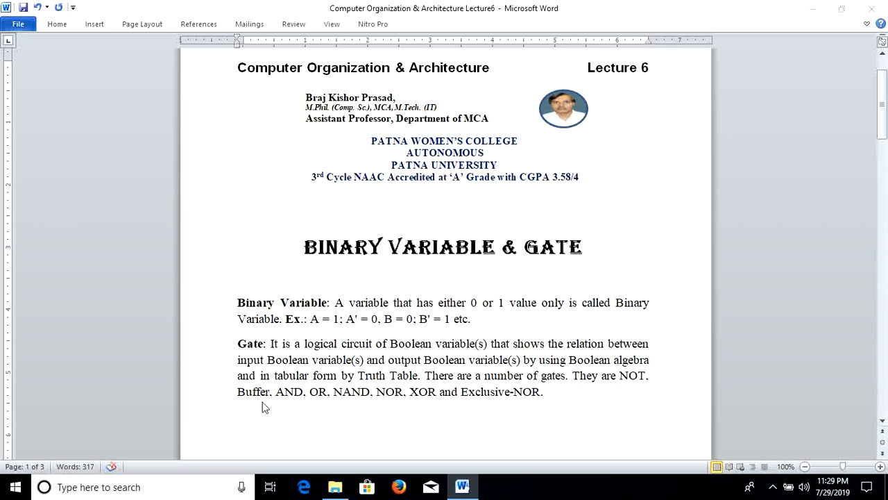
mouse_move(317, 402)
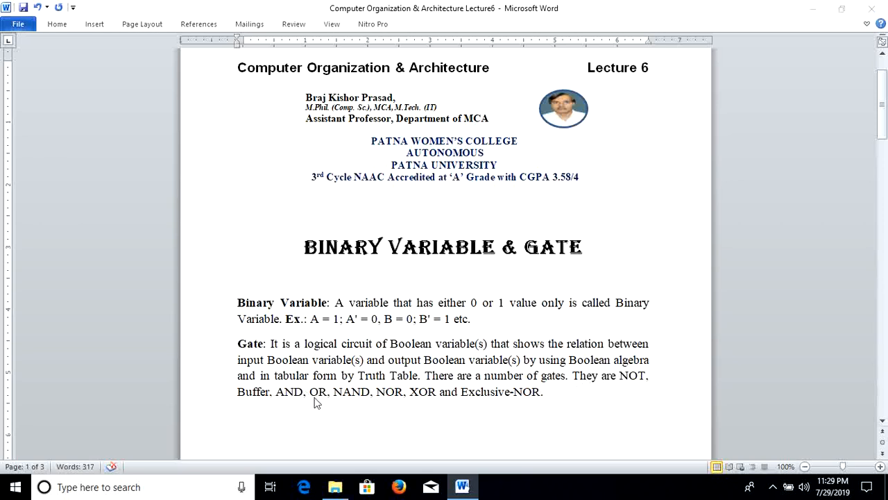
mouse_move(388, 401)
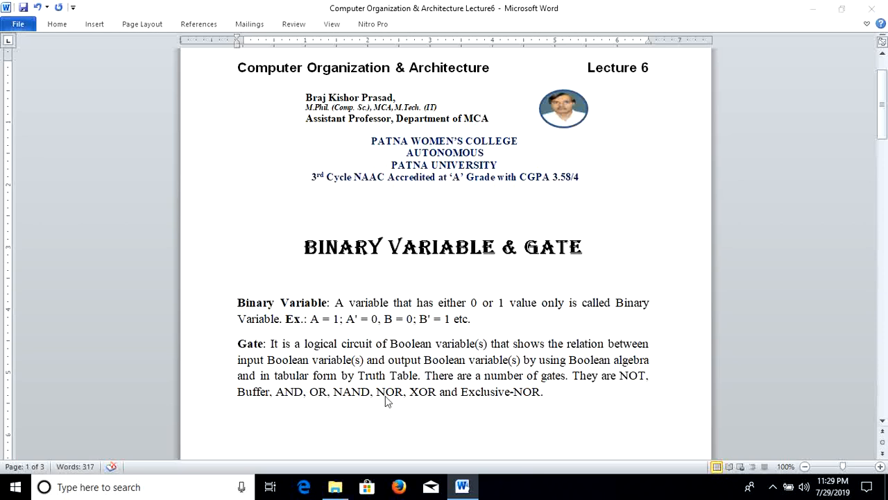
mouse_move(445, 403)
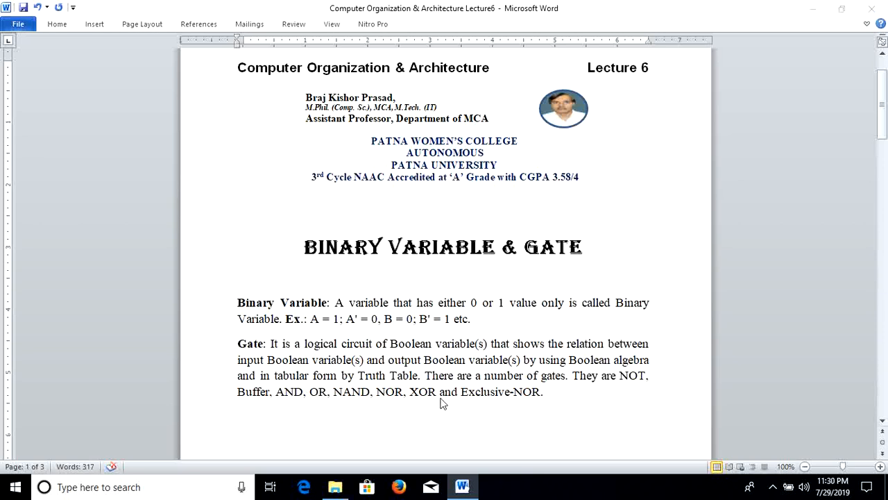
mouse_move(530, 402)
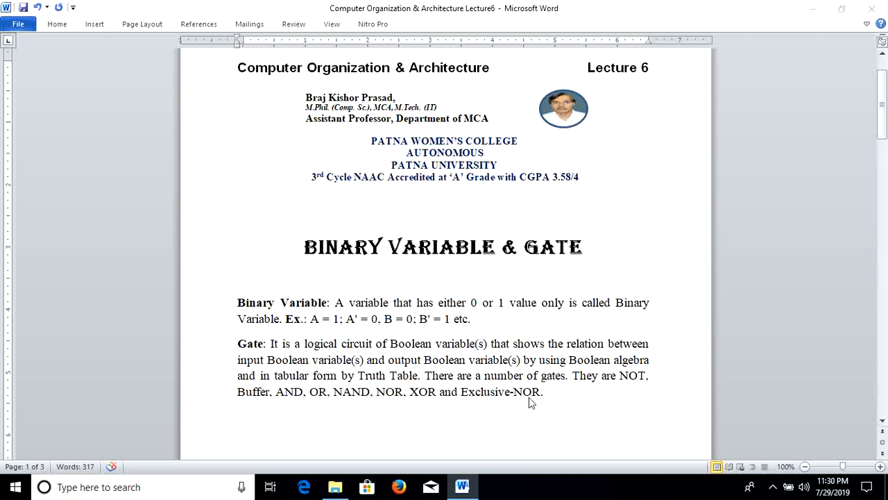
mouse_move(528, 403)
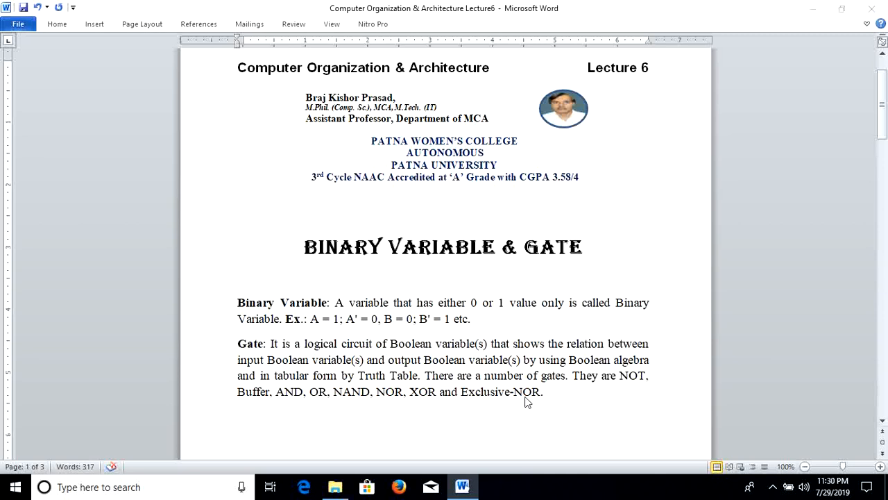
mouse_move(521, 396)
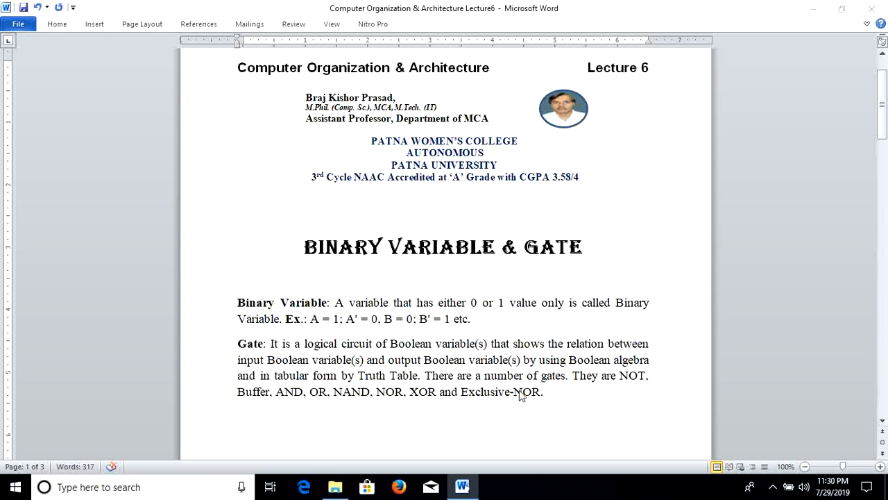
scroll("down", 3)
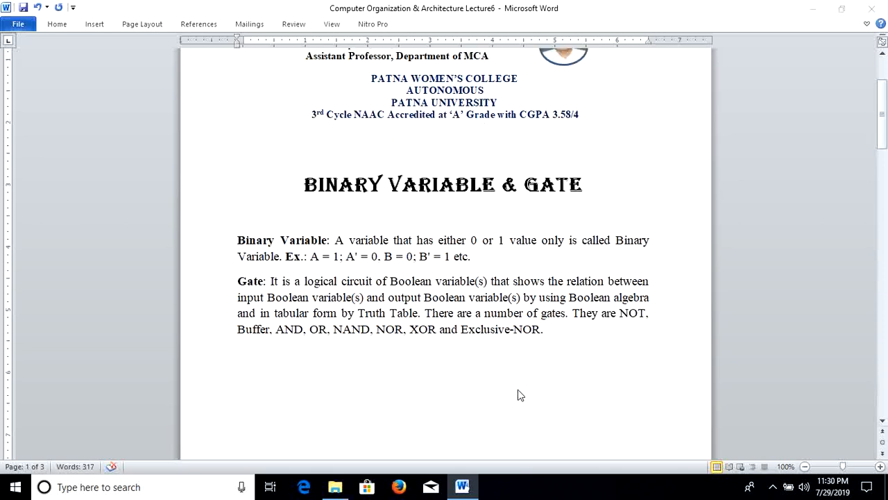
scroll("down", 3)
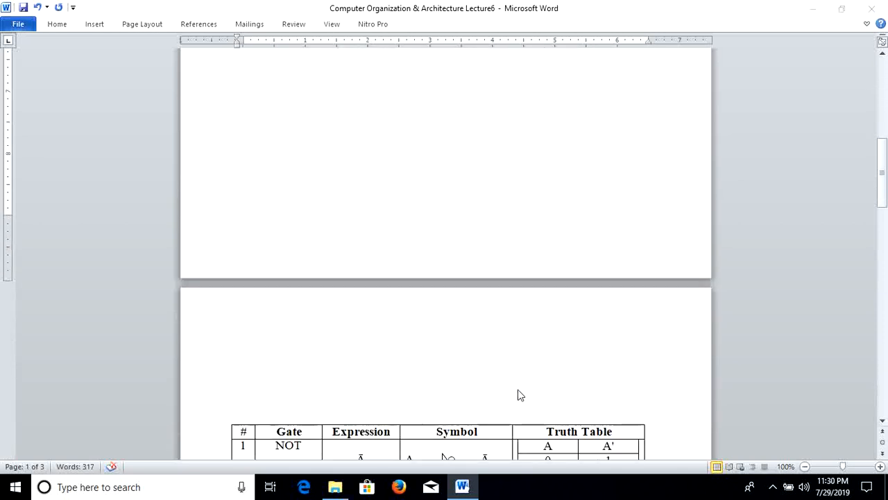
scroll("down", 3)
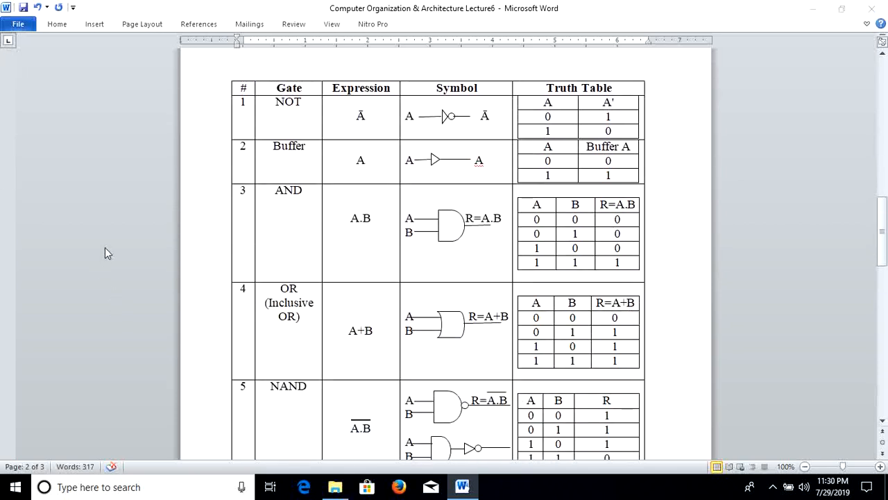
mouse_move(372, 98)
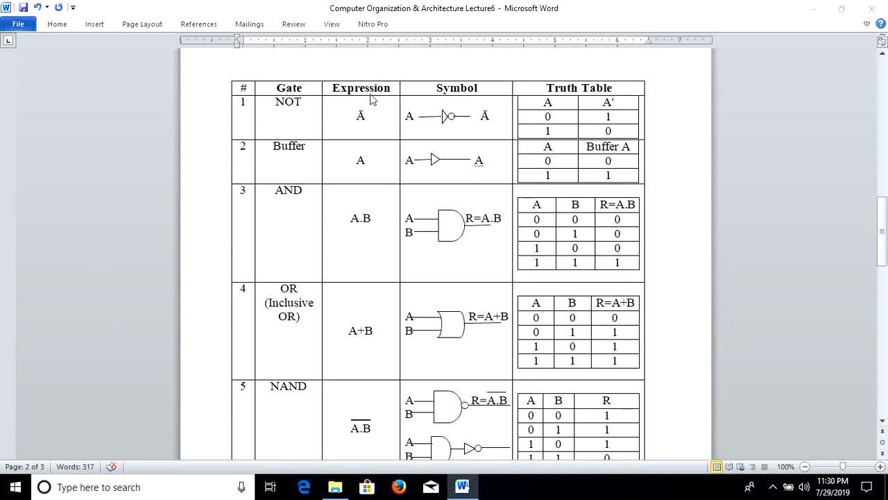
mouse_move(368, 114)
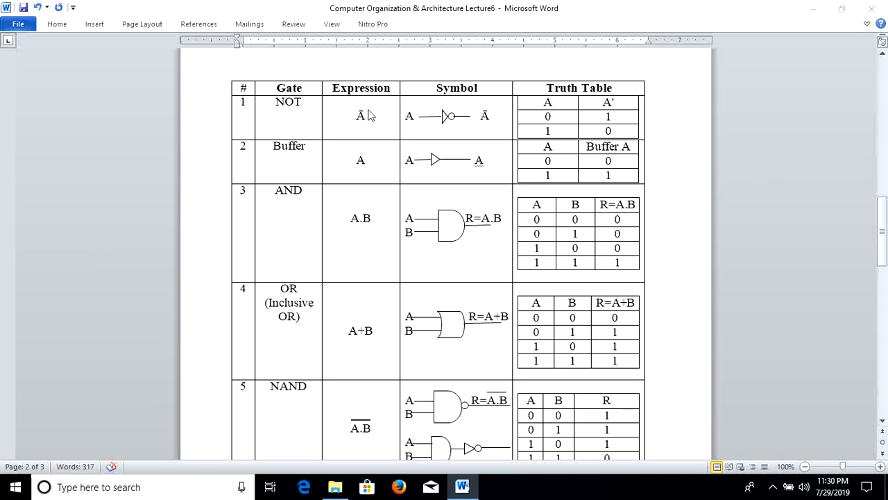
mouse_move(414, 126)
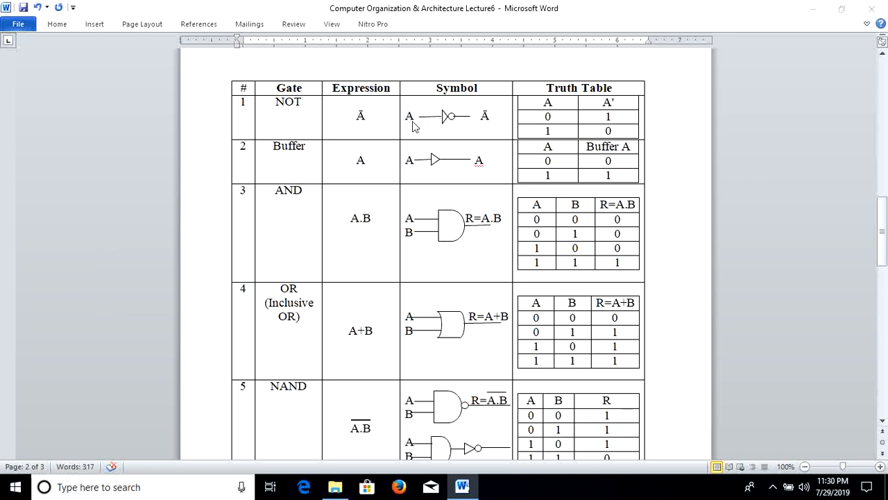
mouse_move(443, 115)
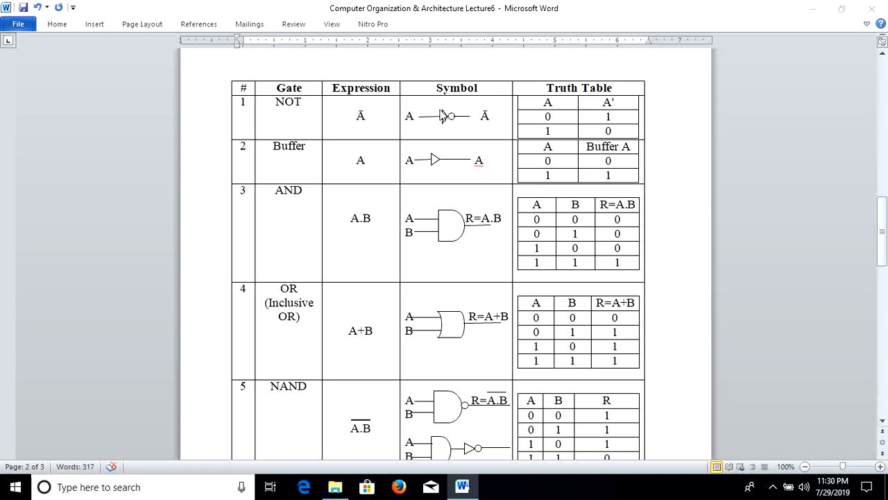
mouse_move(425, 114)
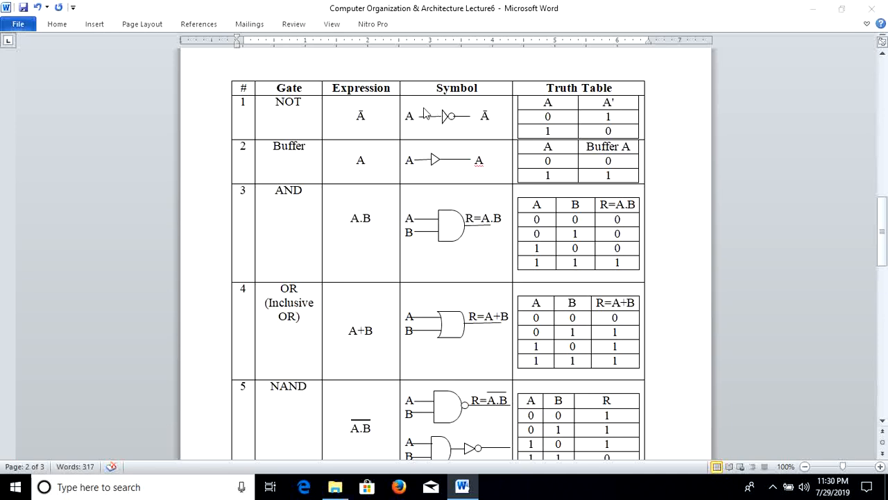
mouse_move(422, 118)
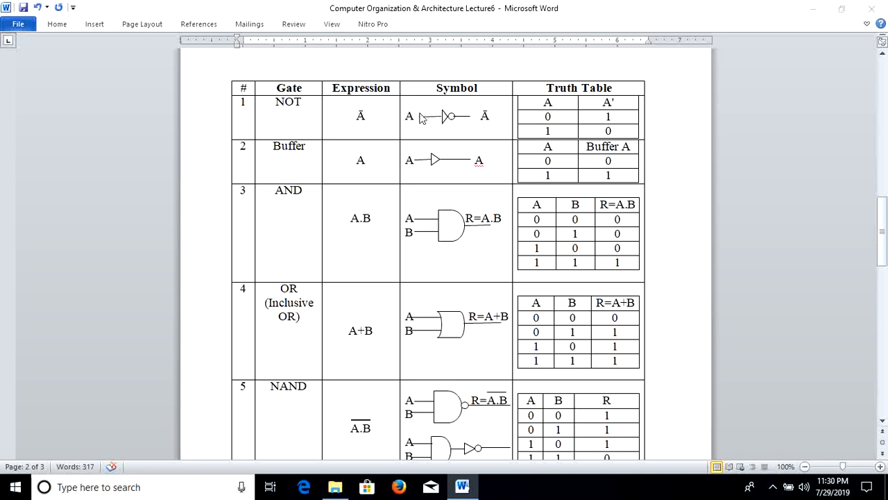
mouse_move(483, 114)
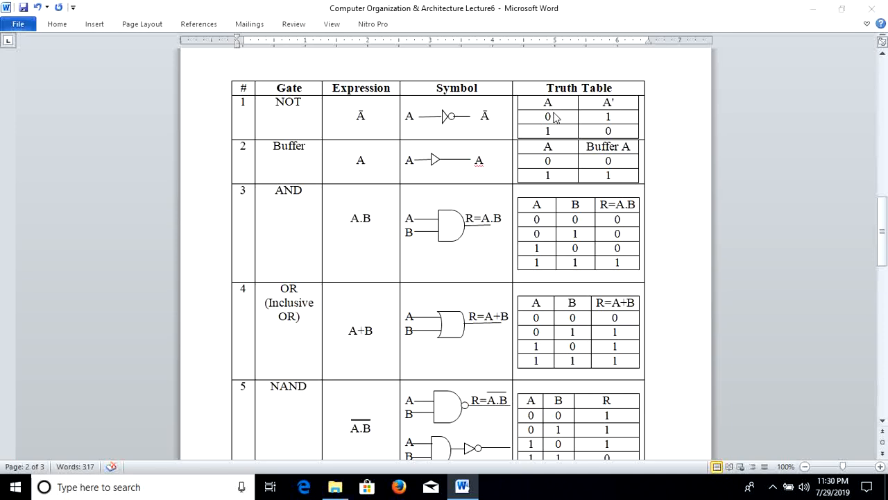
mouse_move(558, 137)
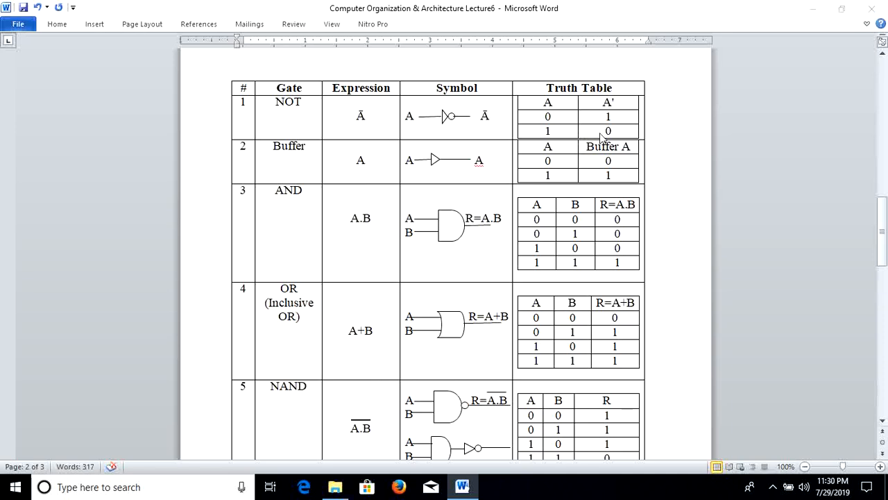
mouse_move(297, 161)
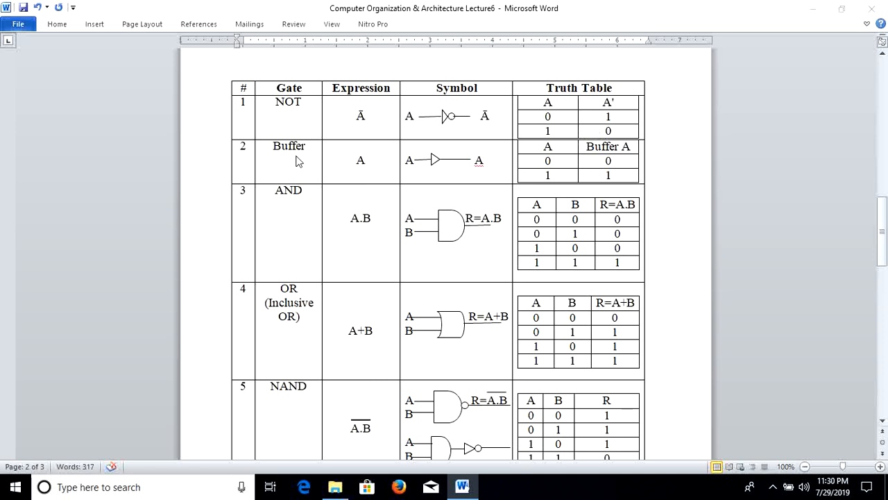
mouse_move(359, 164)
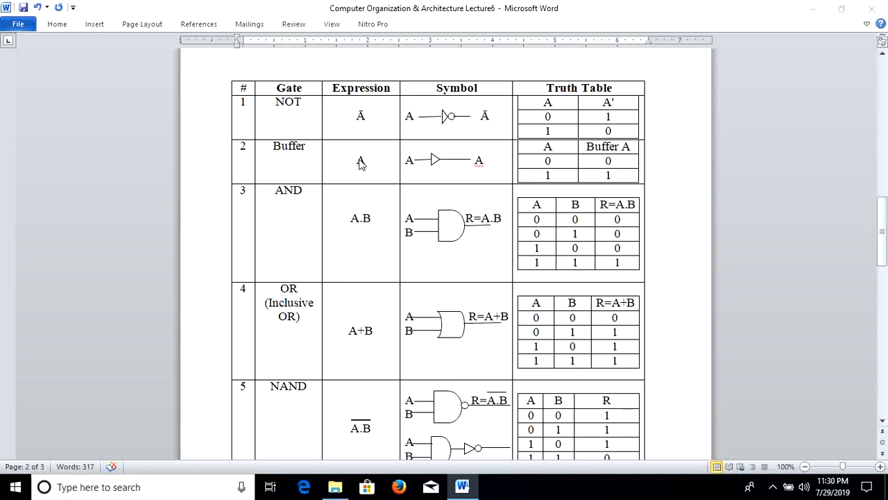
mouse_move(416, 181)
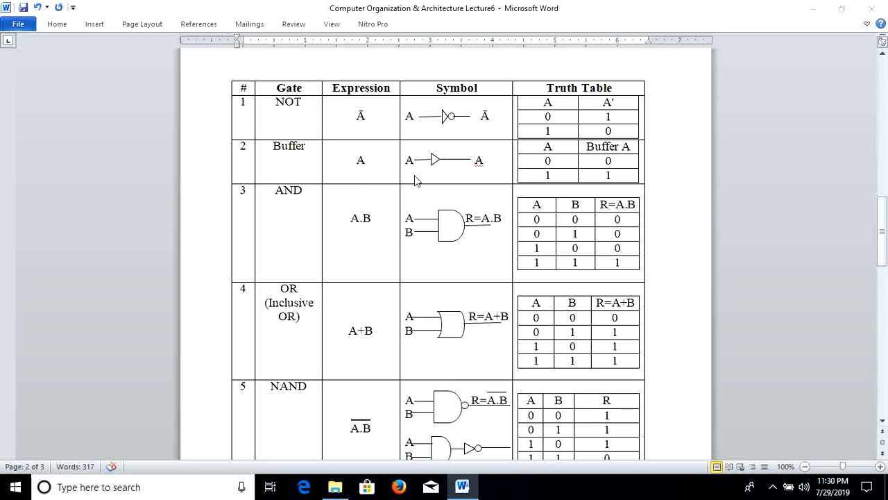
mouse_move(414, 172)
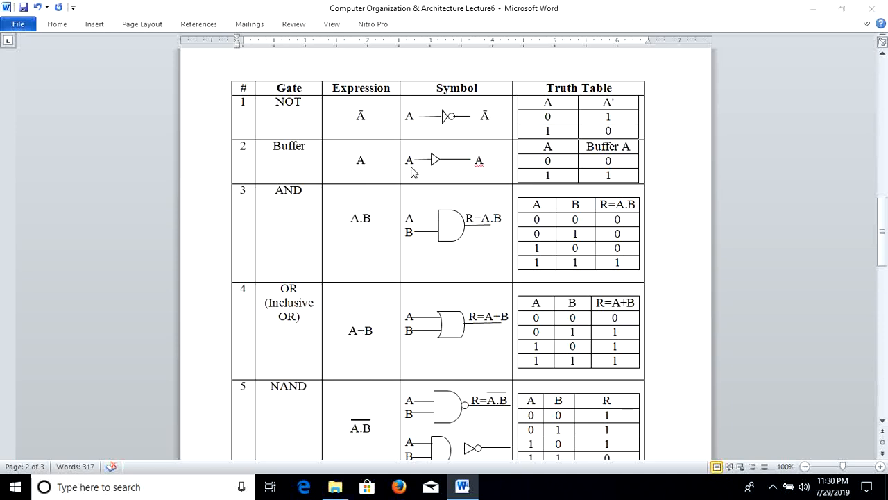
mouse_move(489, 173)
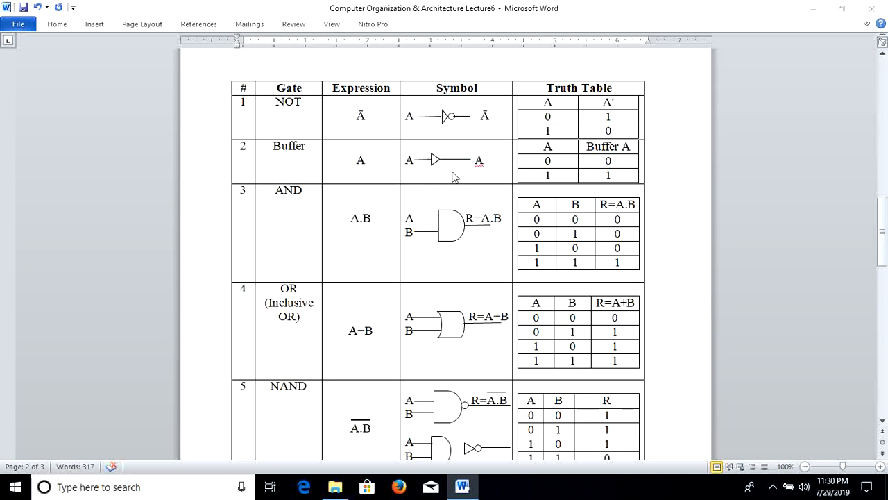
mouse_move(534, 166)
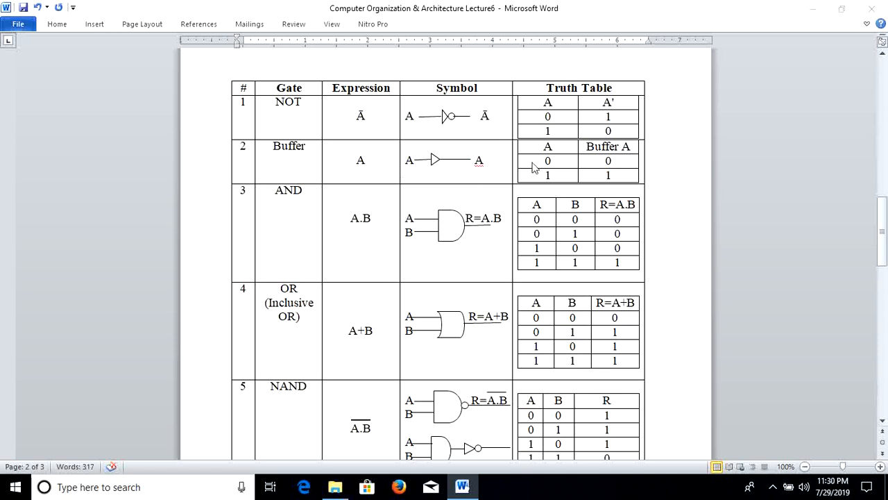
mouse_move(550, 167)
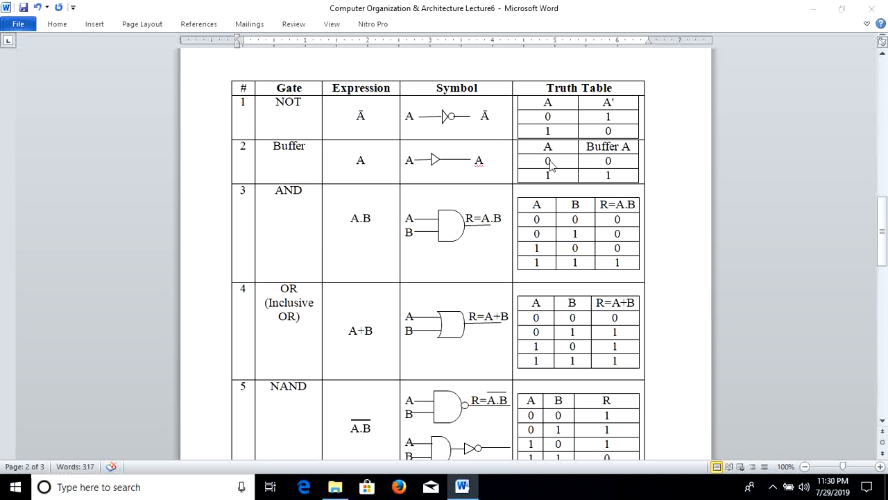
mouse_move(619, 172)
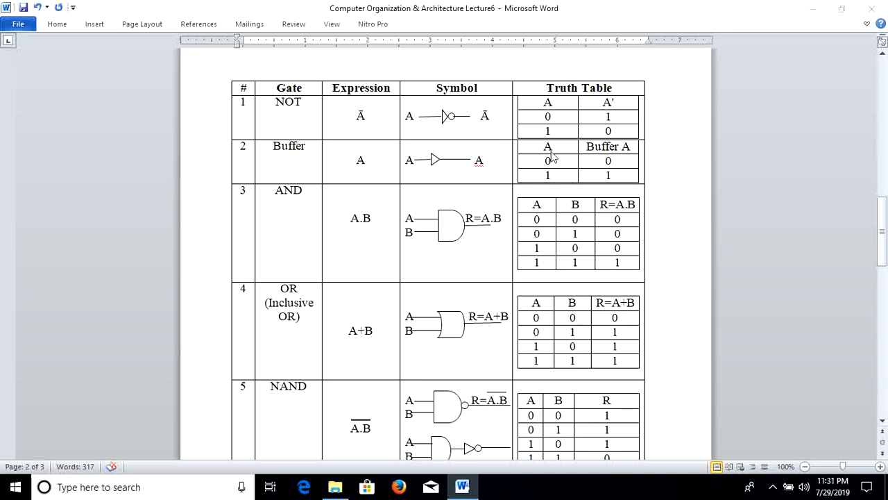
mouse_move(555, 183)
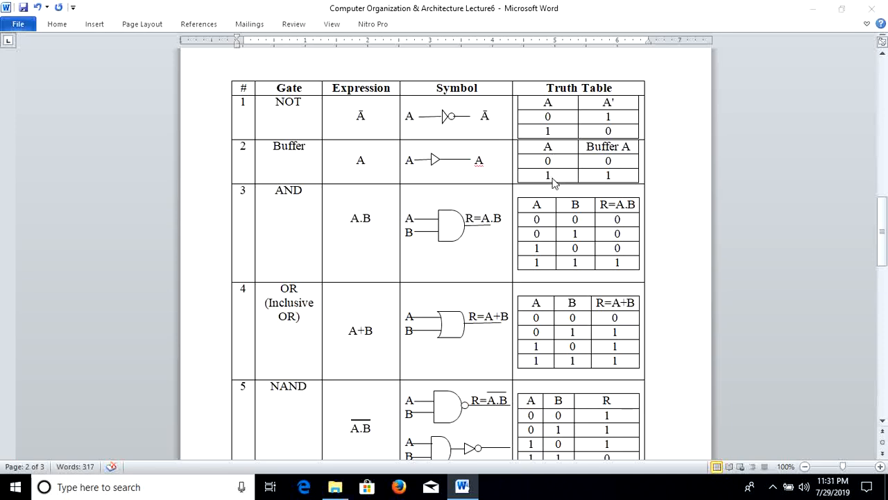
mouse_move(599, 177)
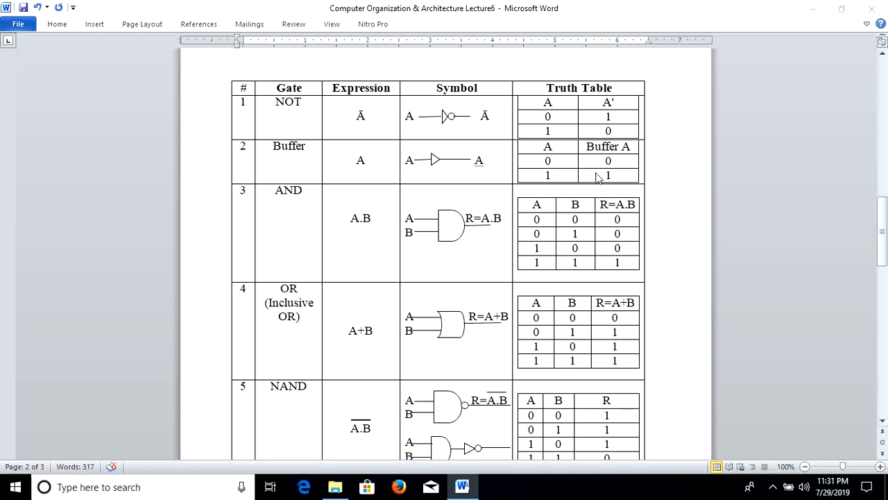
mouse_move(410, 214)
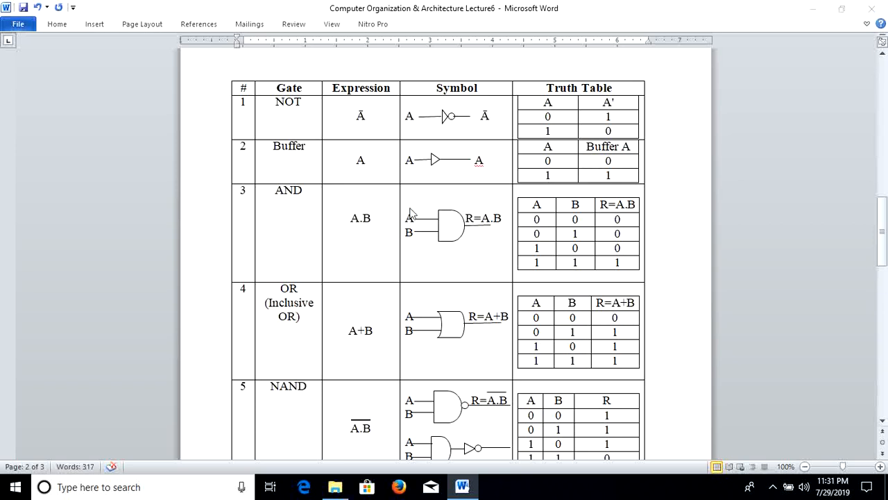
mouse_move(276, 224)
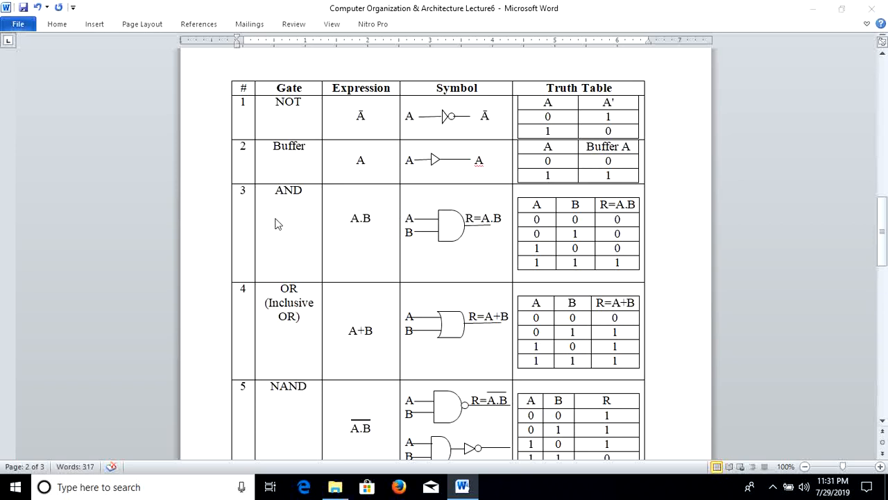
scroll("up", 3)
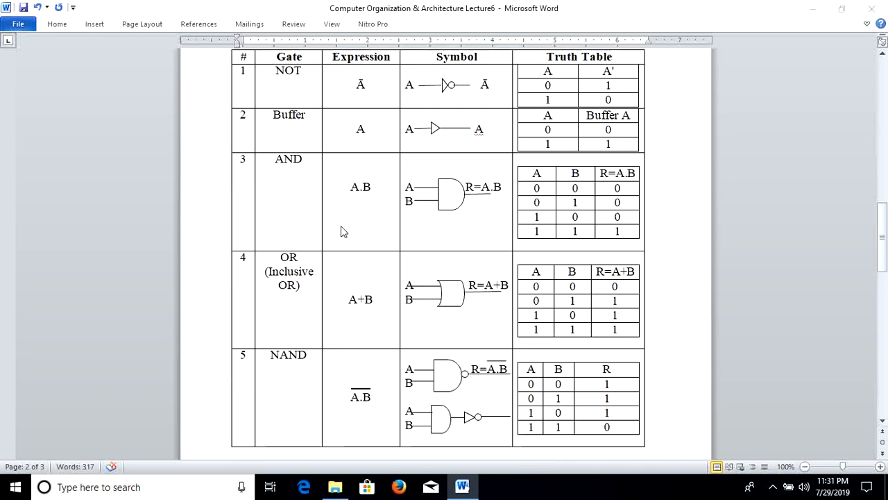
mouse_move(360, 208)
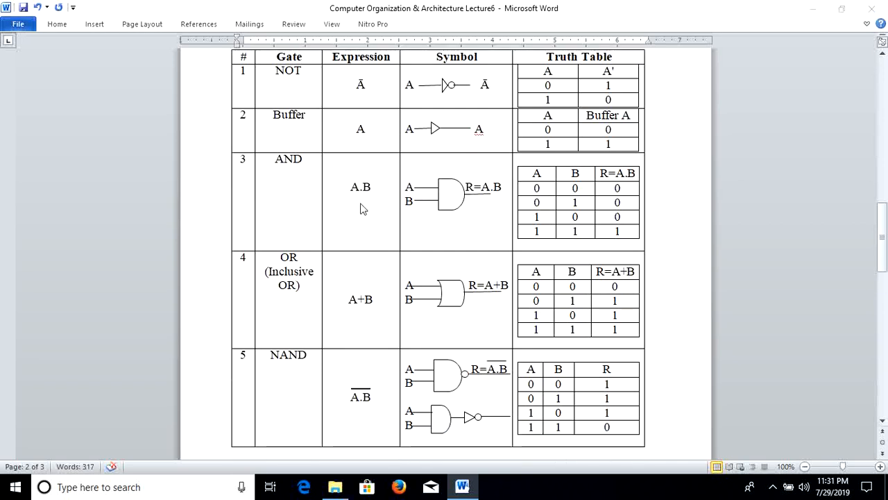
mouse_move(366, 200)
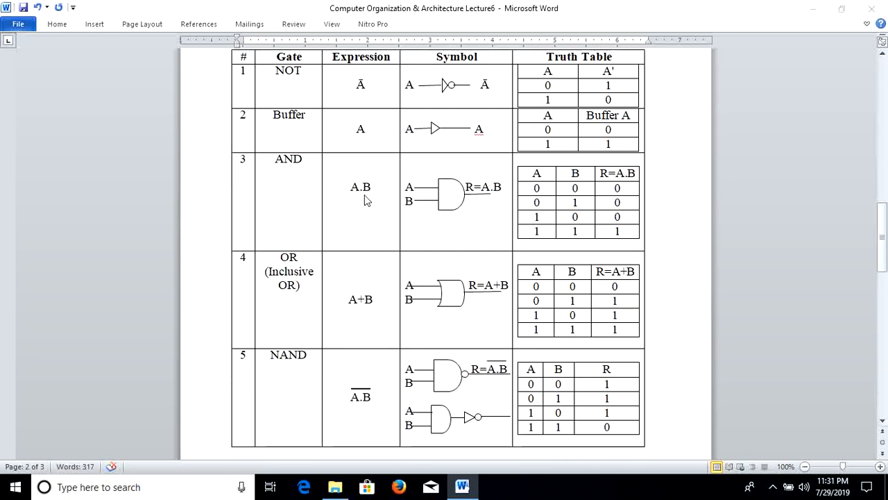
mouse_move(364, 203)
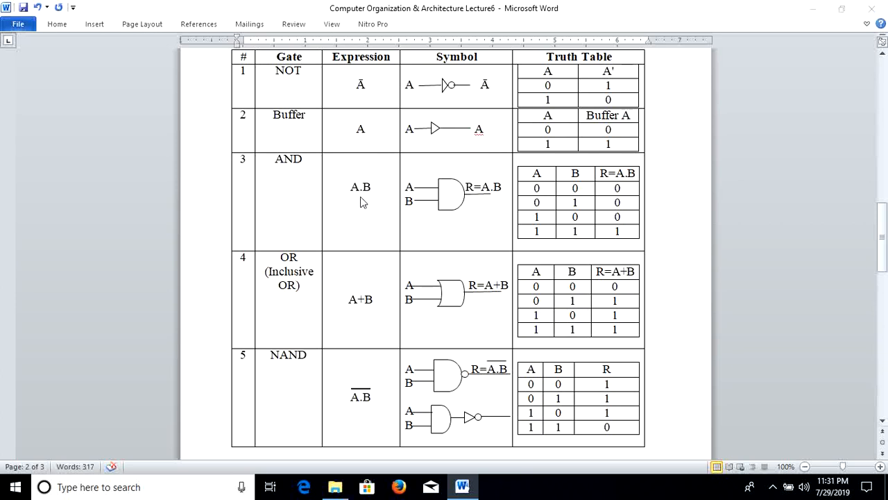
mouse_move(408, 195)
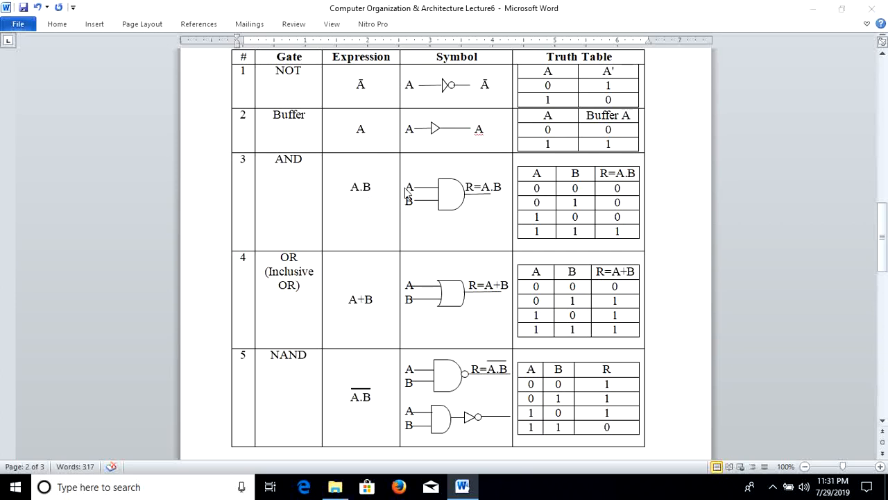
mouse_move(411, 202)
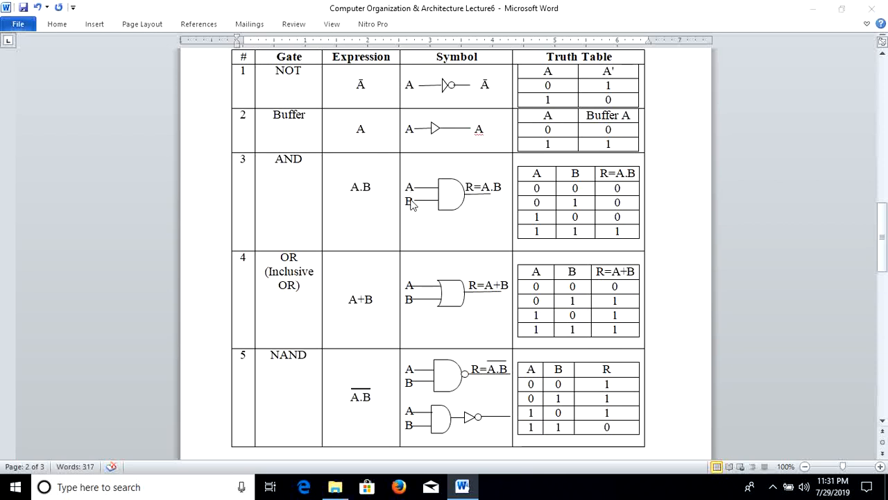
mouse_move(414, 201)
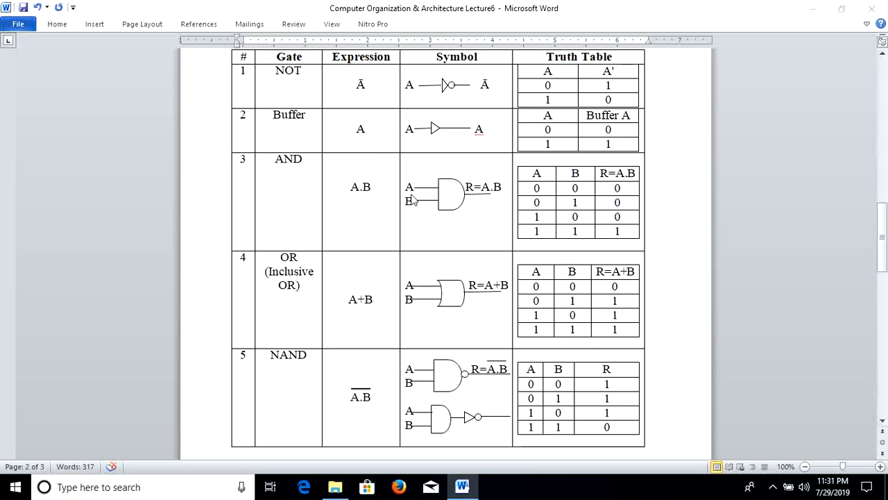
mouse_move(529, 179)
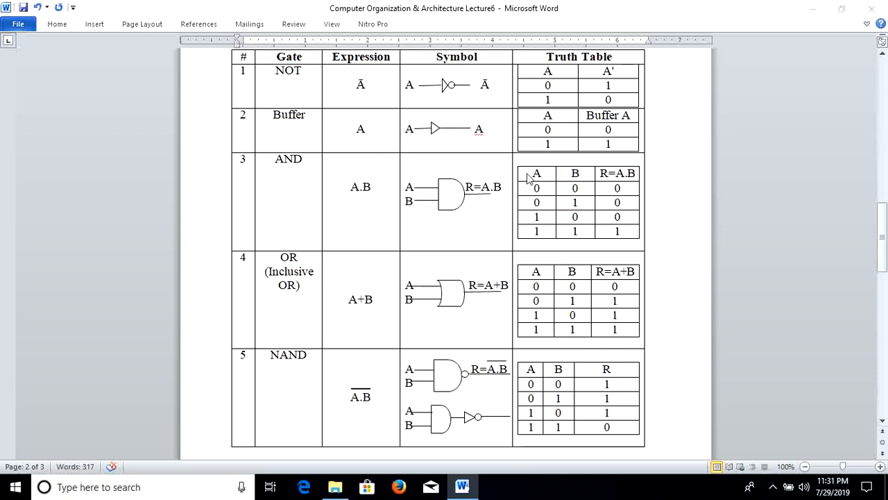
mouse_move(497, 203)
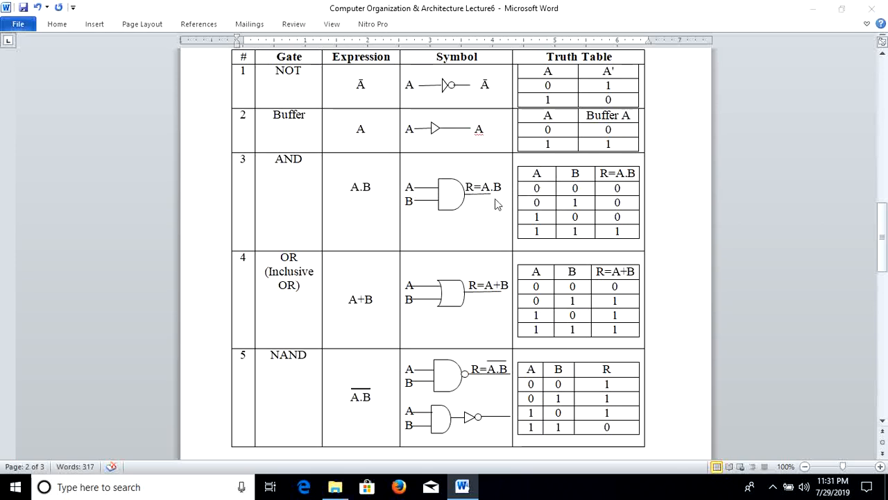
mouse_move(471, 204)
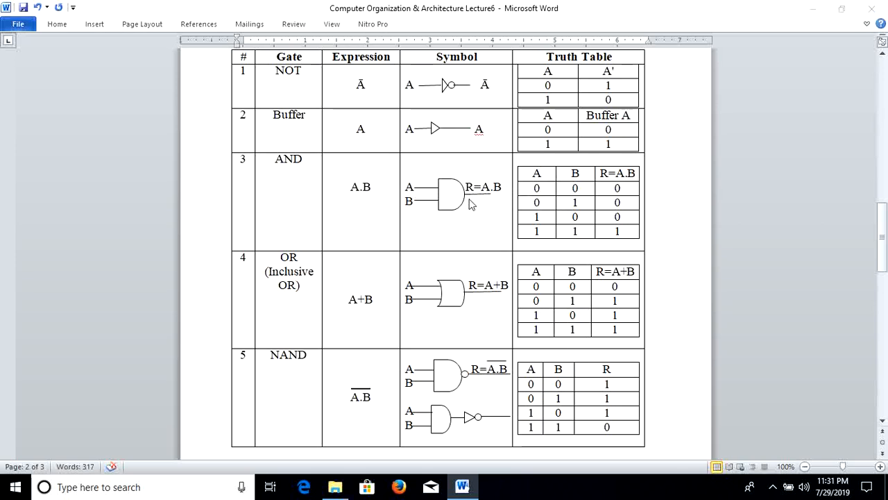
mouse_move(493, 197)
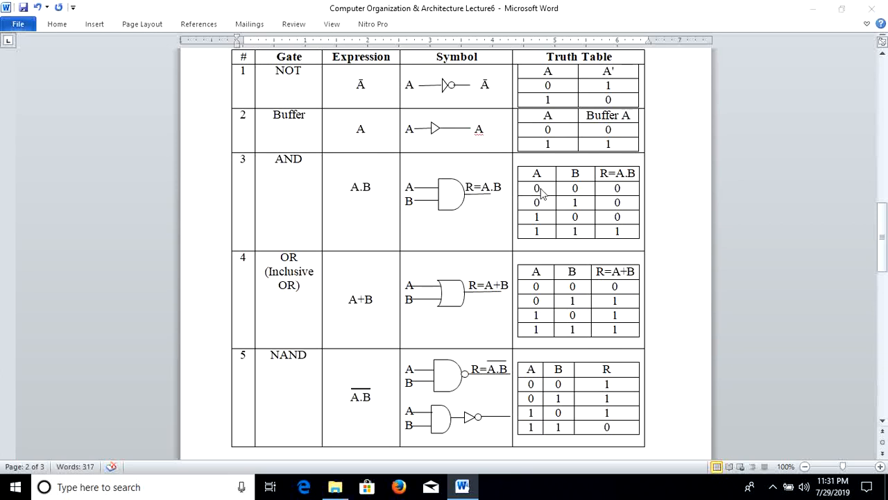
mouse_move(610, 192)
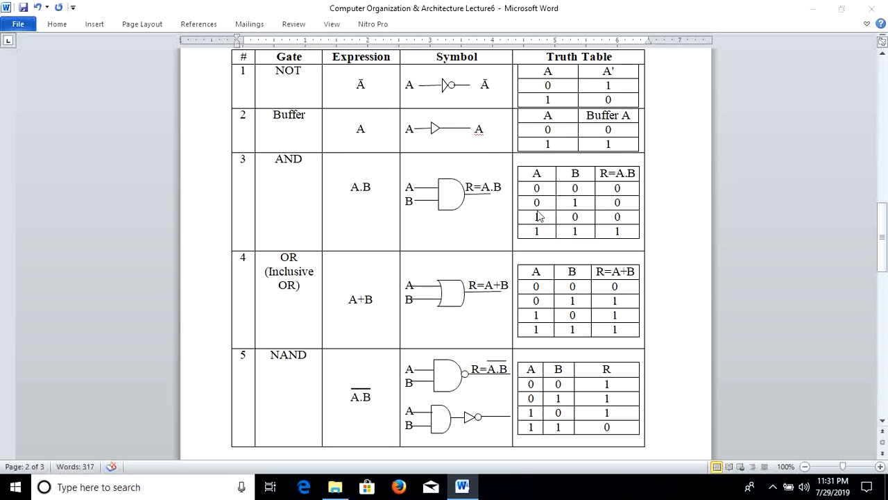
mouse_move(609, 208)
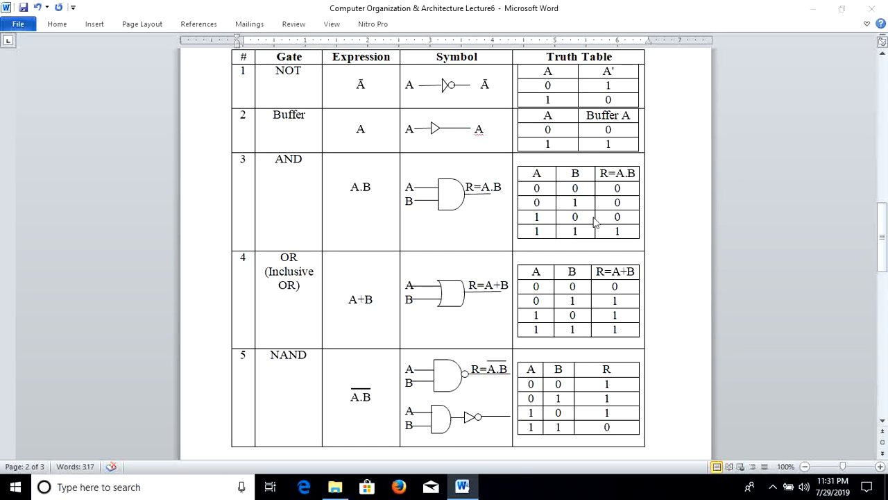
mouse_move(570, 239)
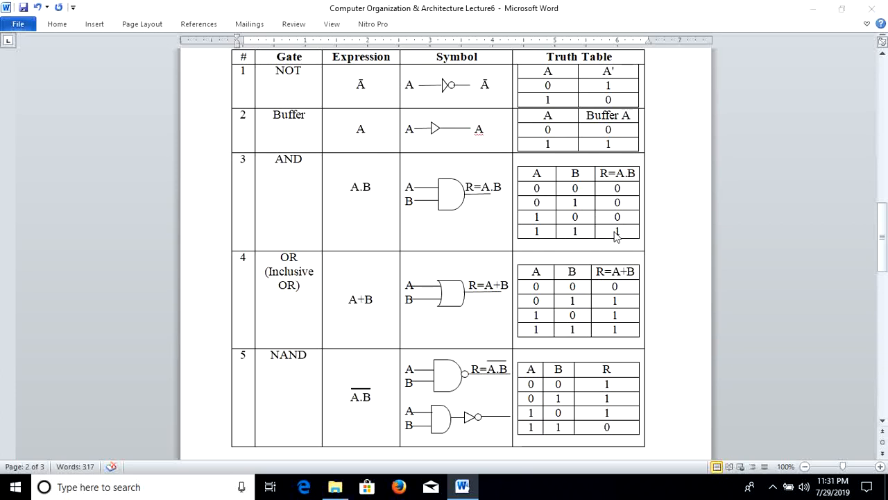
mouse_move(441, 233)
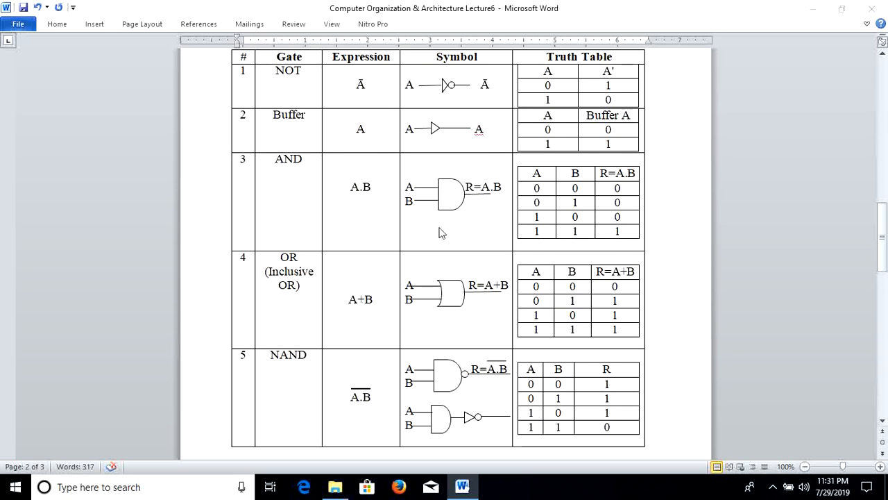
mouse_move(569, 224)
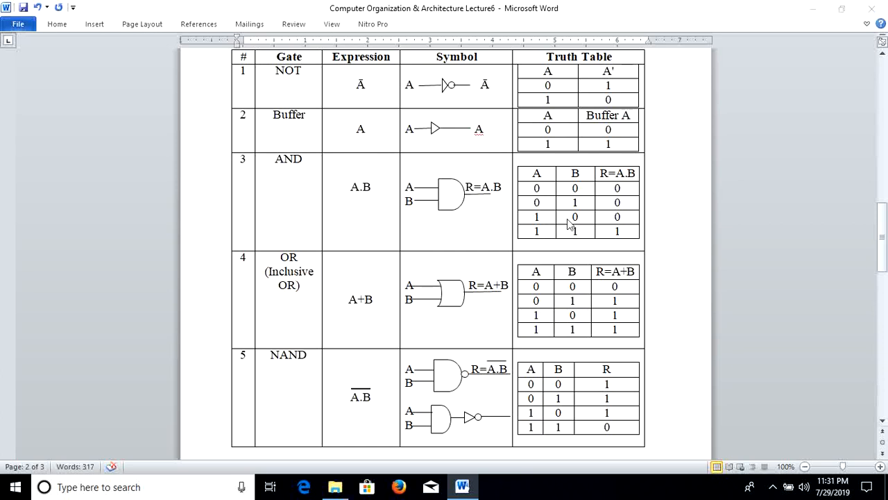
mouse_move(583, 226)
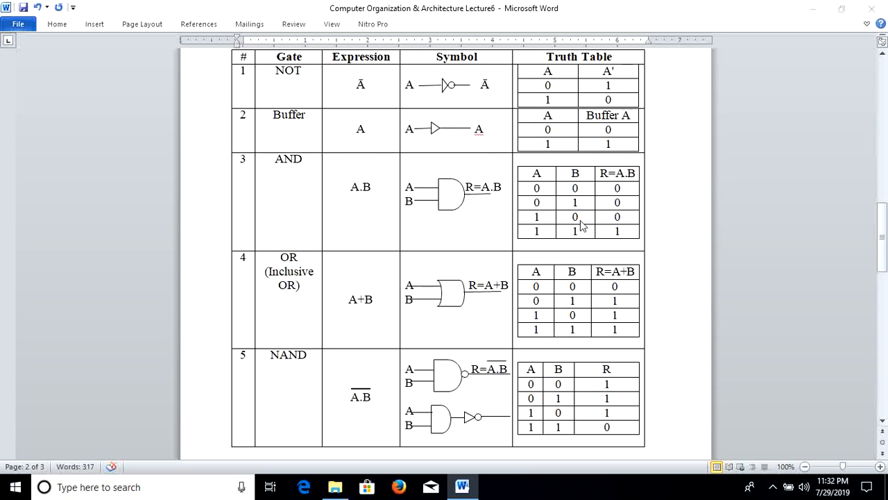
mouse_move(463, 233)
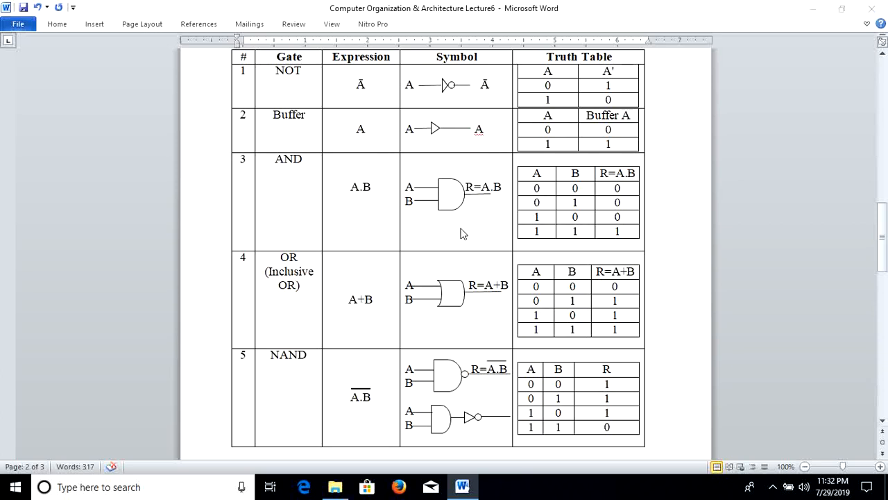
mouse_move(622, 231)
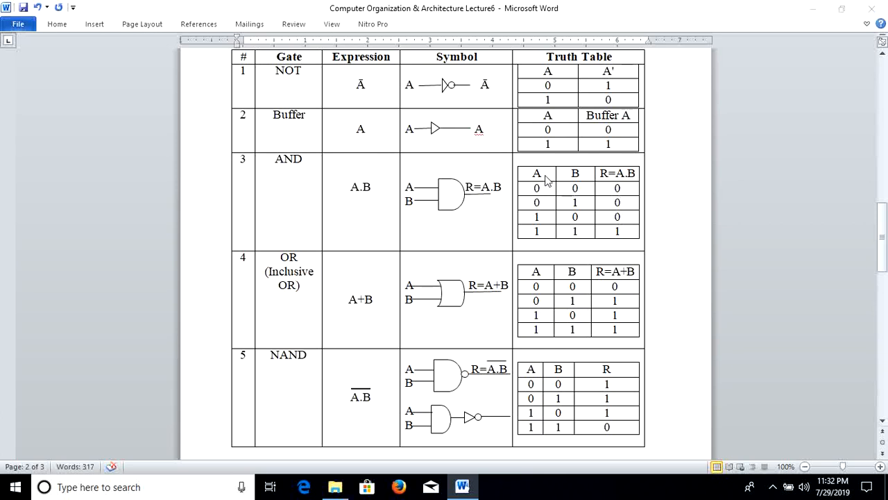
mouse_move(542, 189)
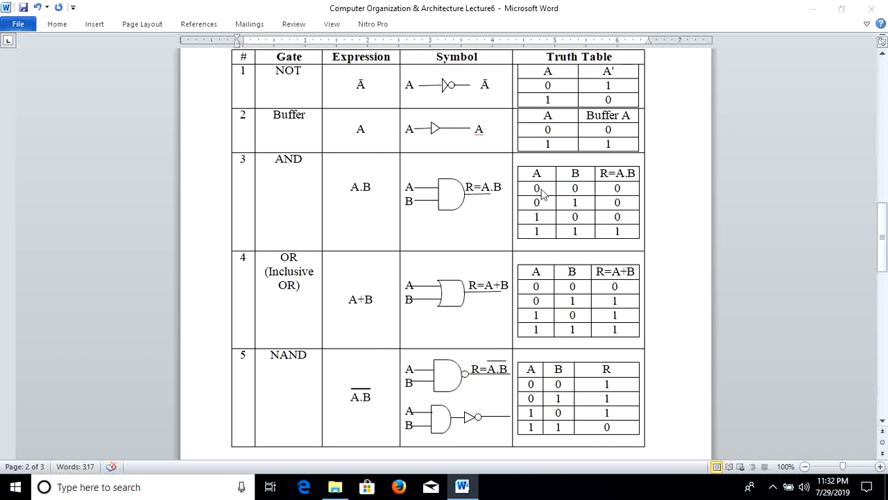
mouse_move(581, 200)
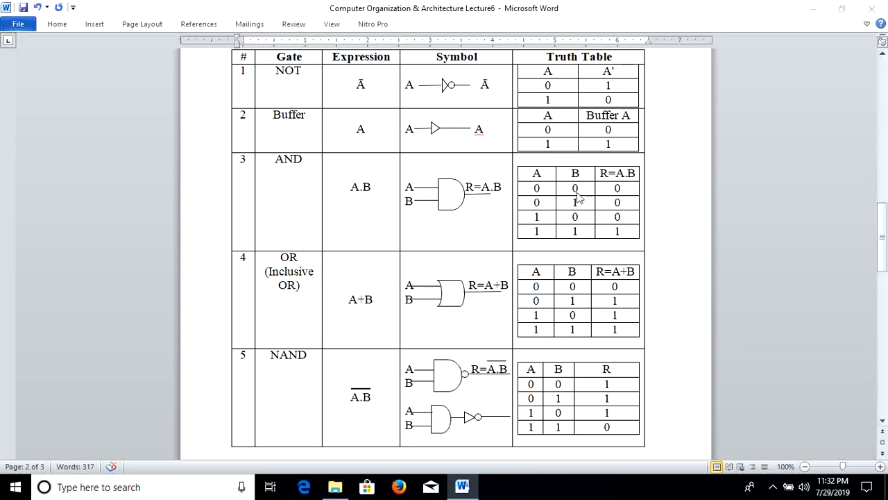
mouse_move(547, 236)
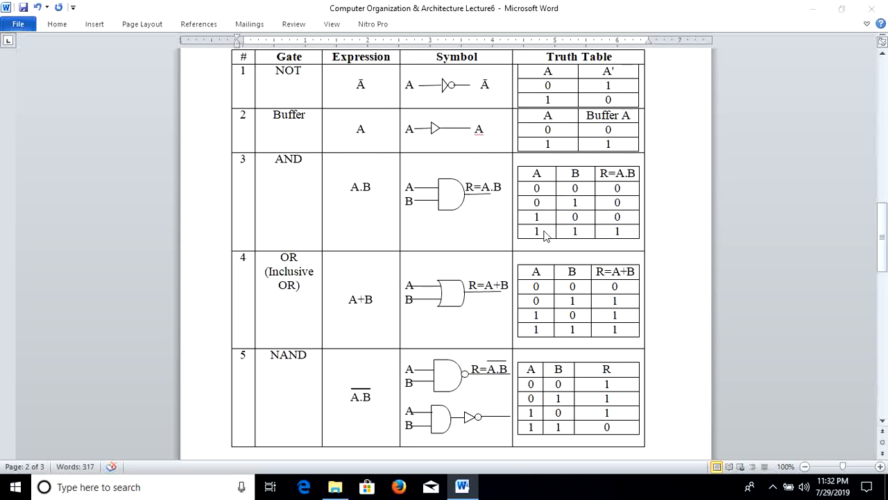
mouse_move(569, 197)
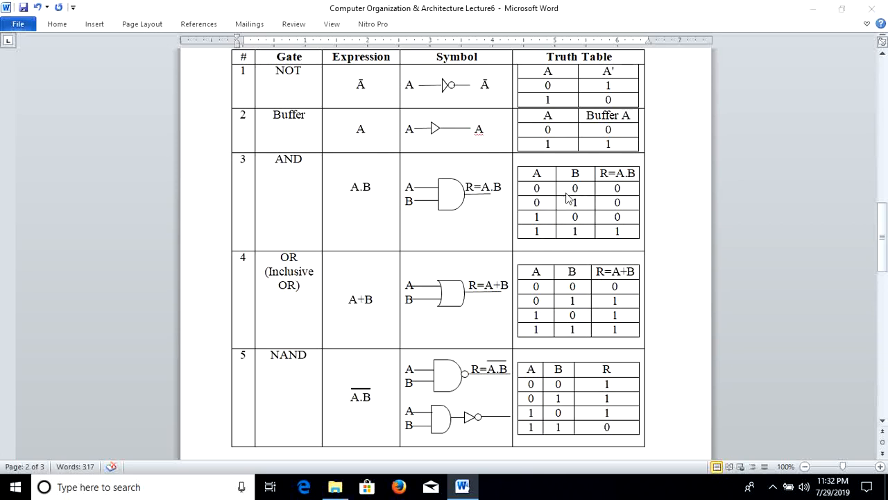
mouse_move(578, 231)
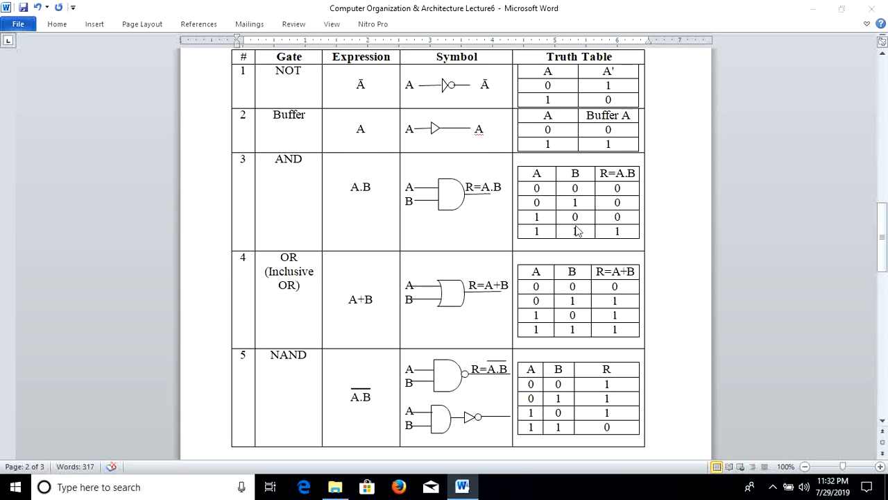
mouse_move(556, 247)
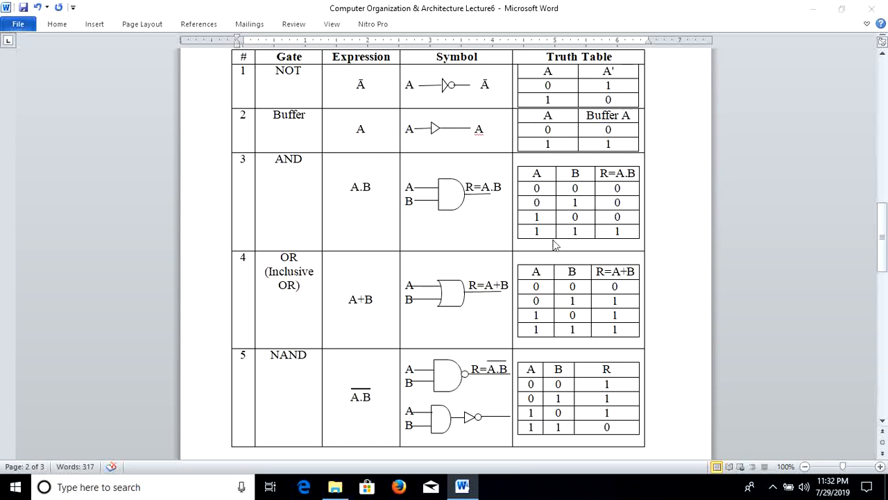
mouse_move(561, 244)
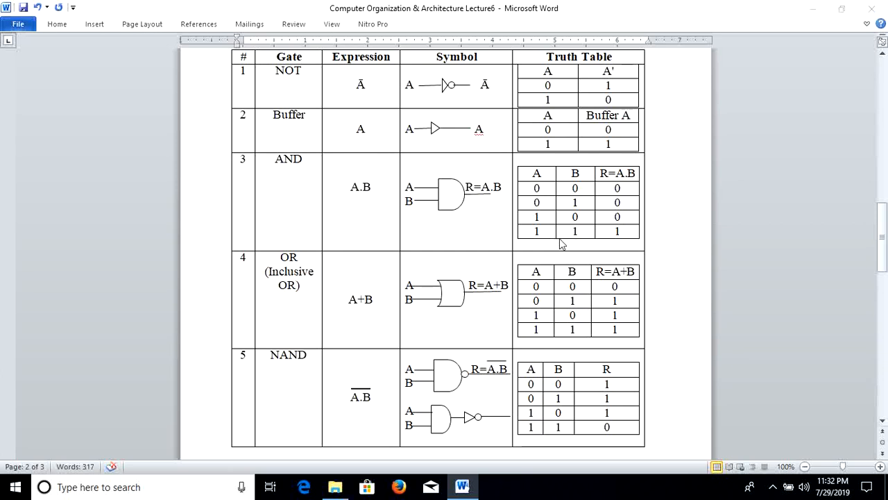
mouse_move(617, 234)
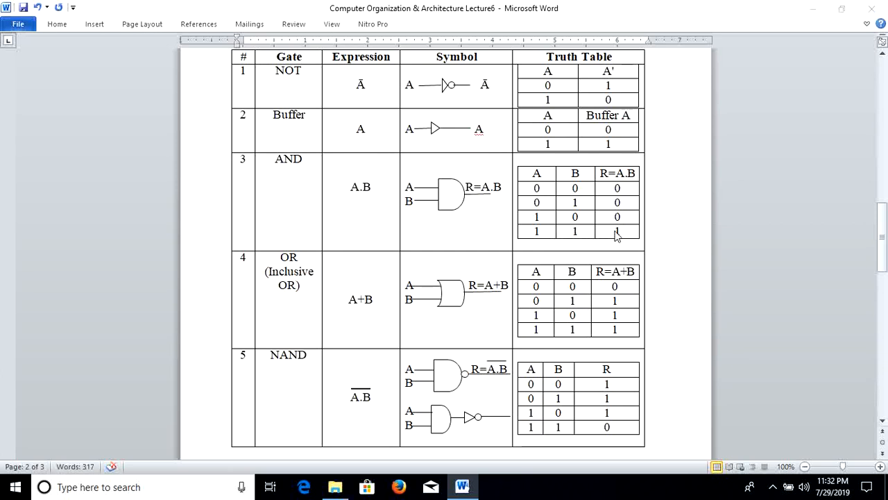
mouse_move(589, 203)
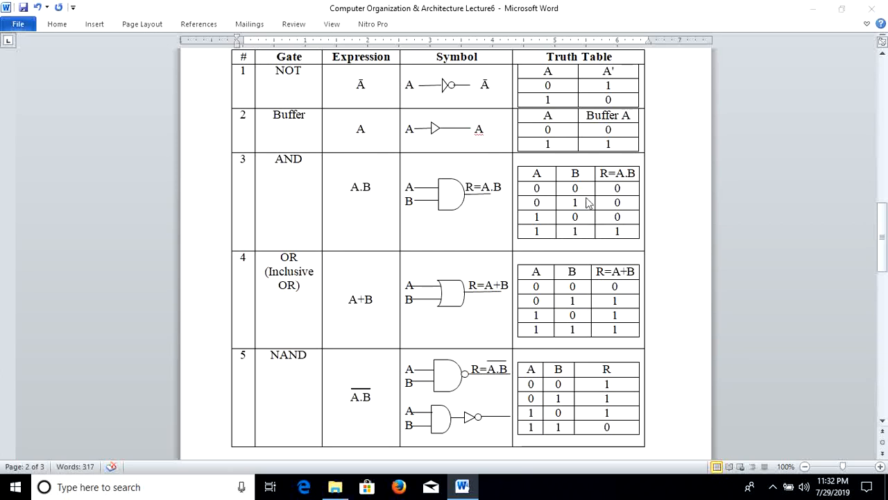
mouse_move(617, 221)
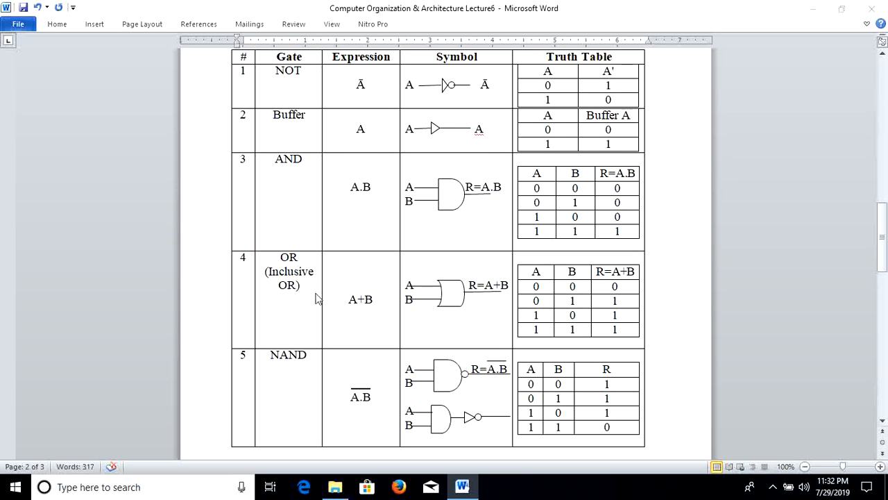
mouse_move(358, 158)
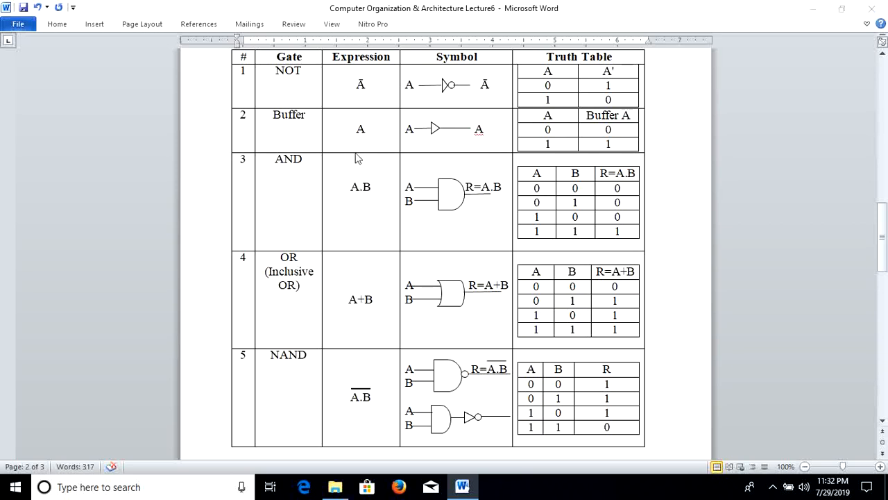
mouse_move(443, 308)
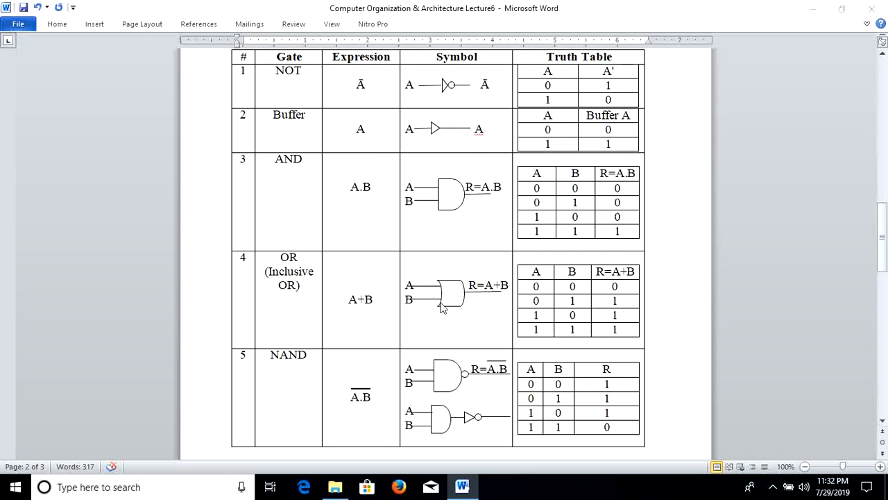
mouse_move(470, 300)
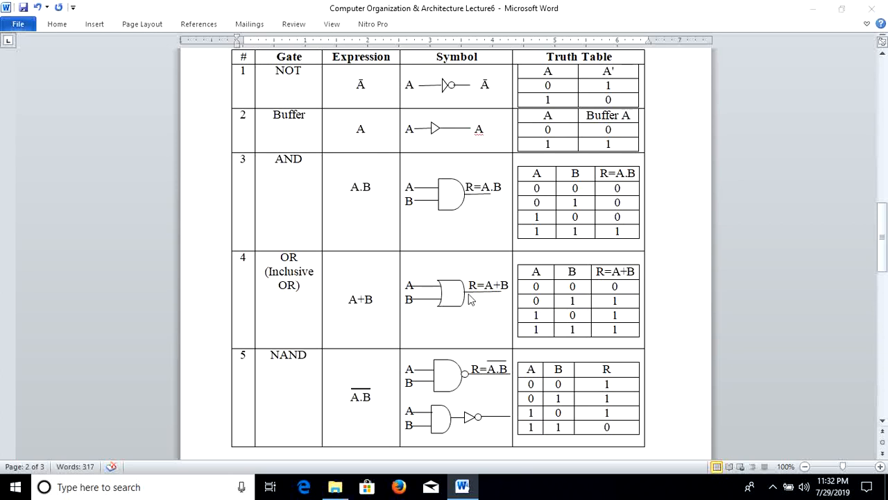
mouse_move(499, 291)
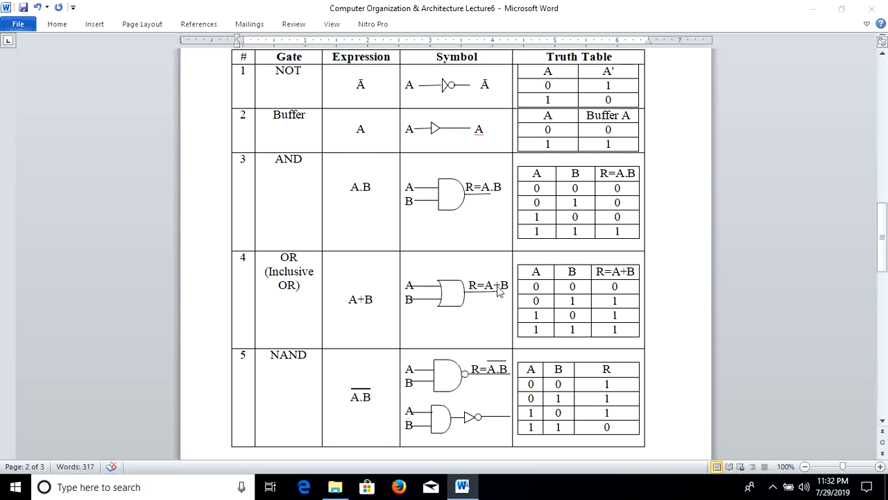
mouse_move(533, 297)
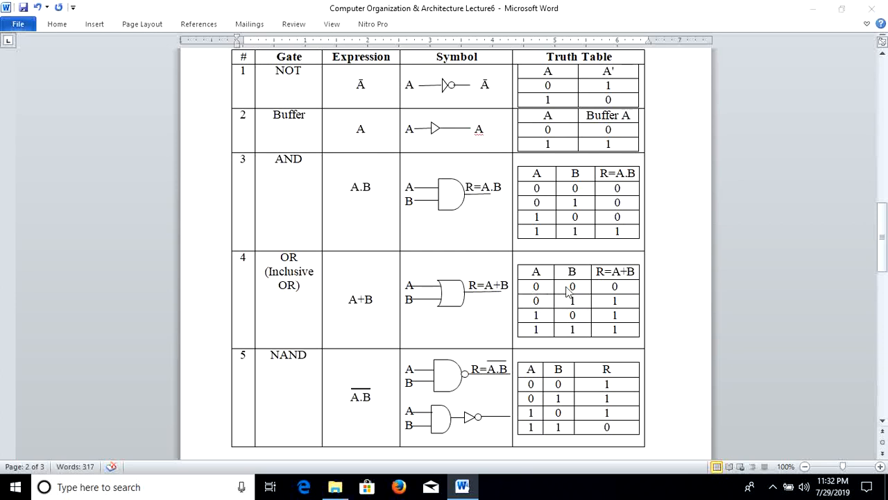
mouse_move(557, 292)
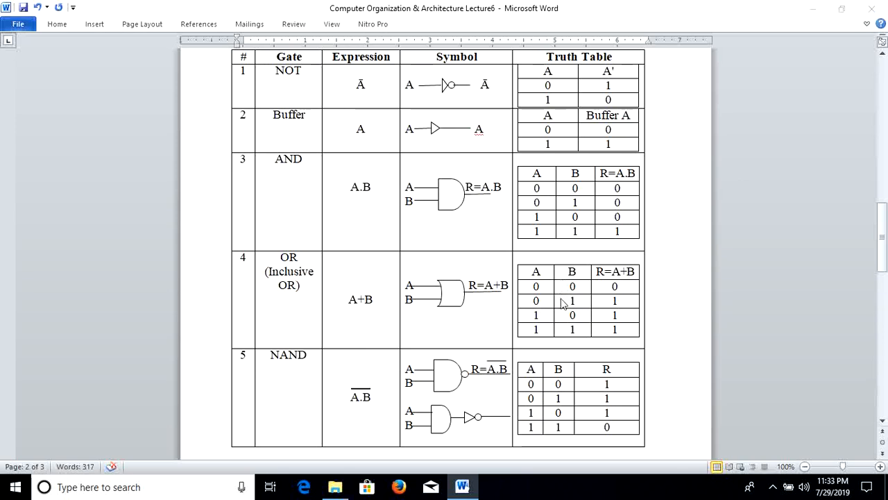
mouse_move(561, 291)
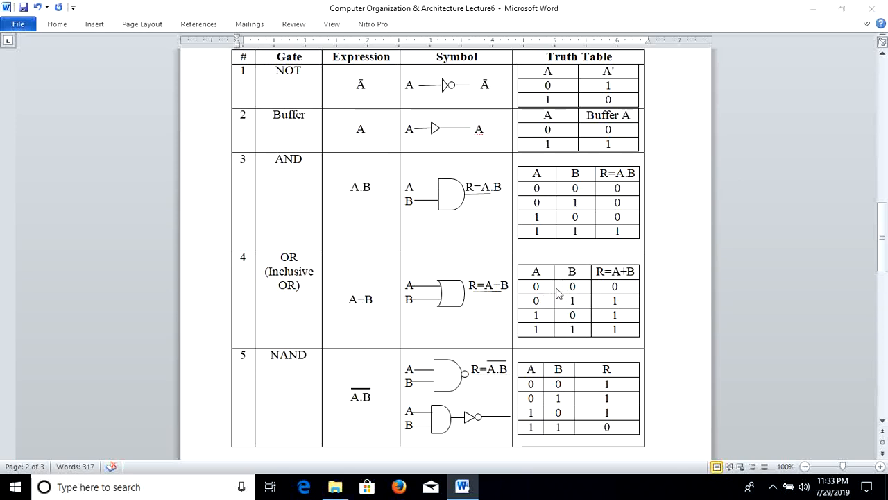
mouse_move(570, 318)
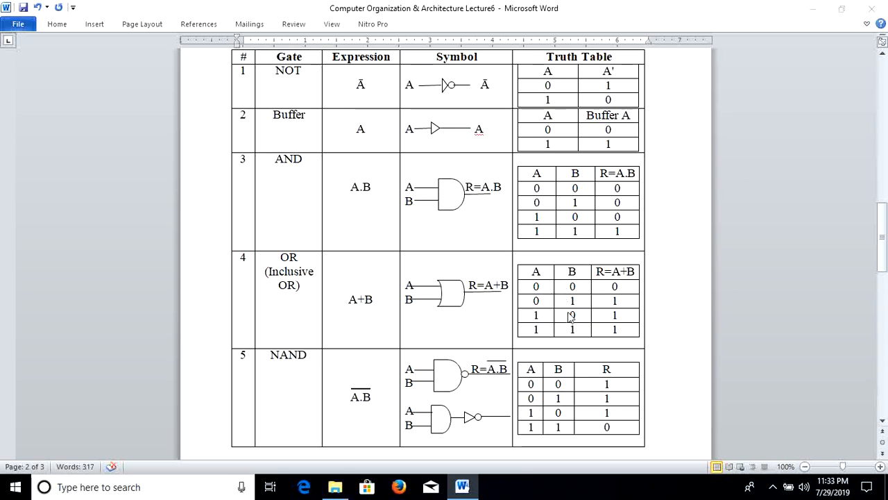
mouse_move(580, 311)
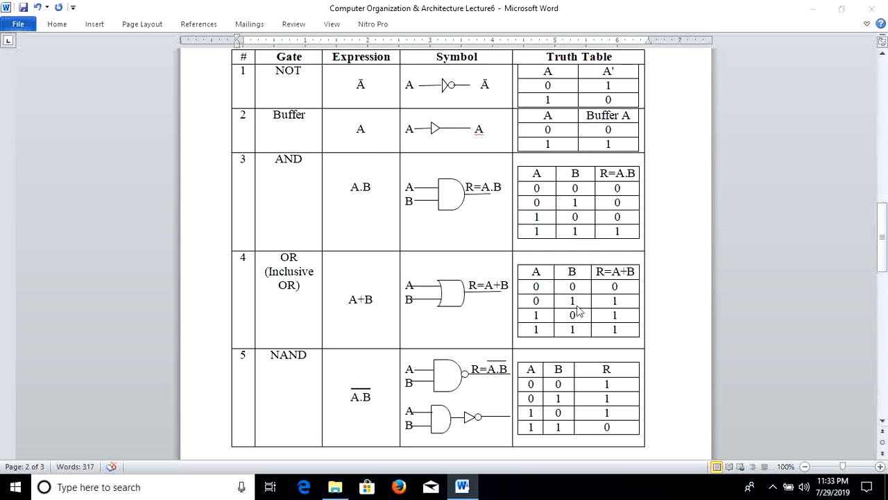
mouse_move(558, 297)
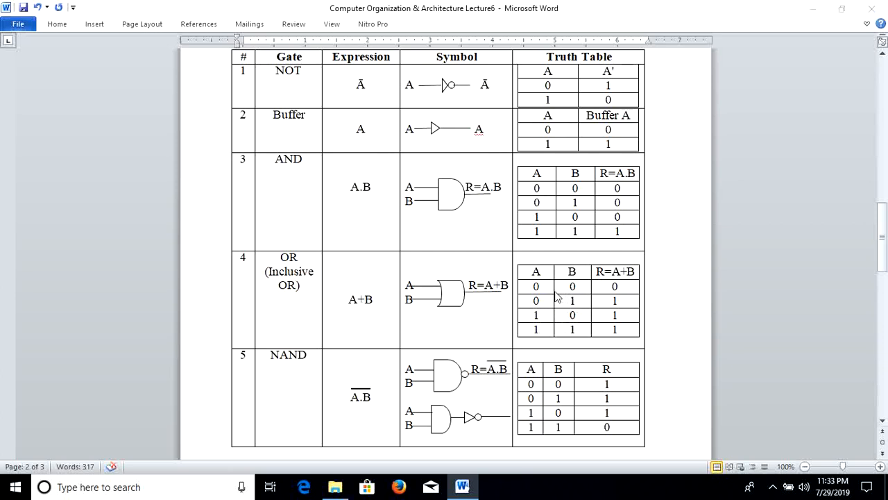
mouse_move(540, 300)
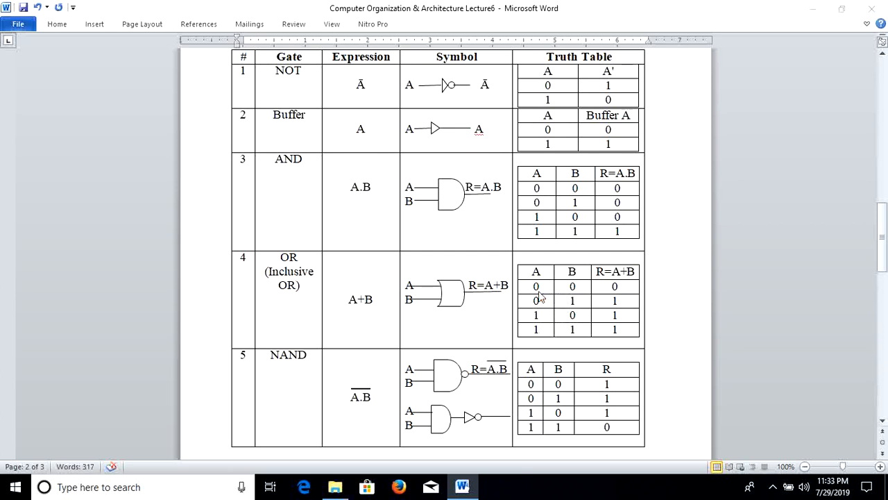
mouse_move(548, 294)
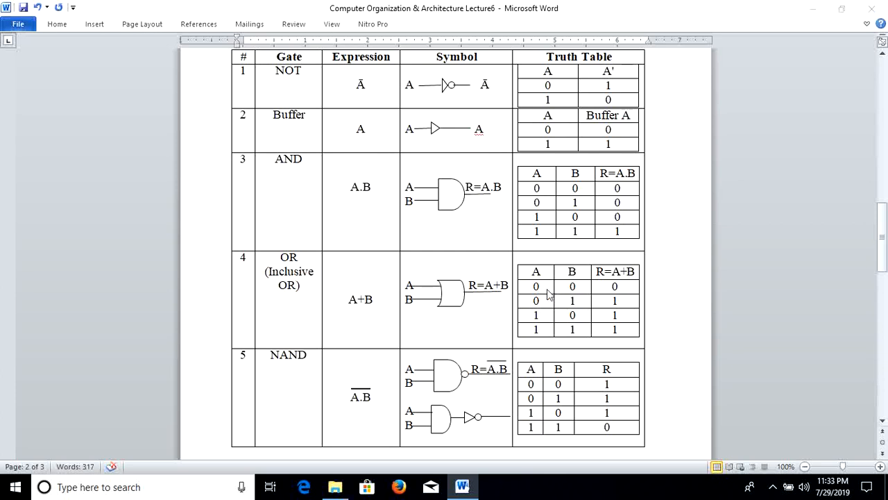
mouse_move(563, 294)
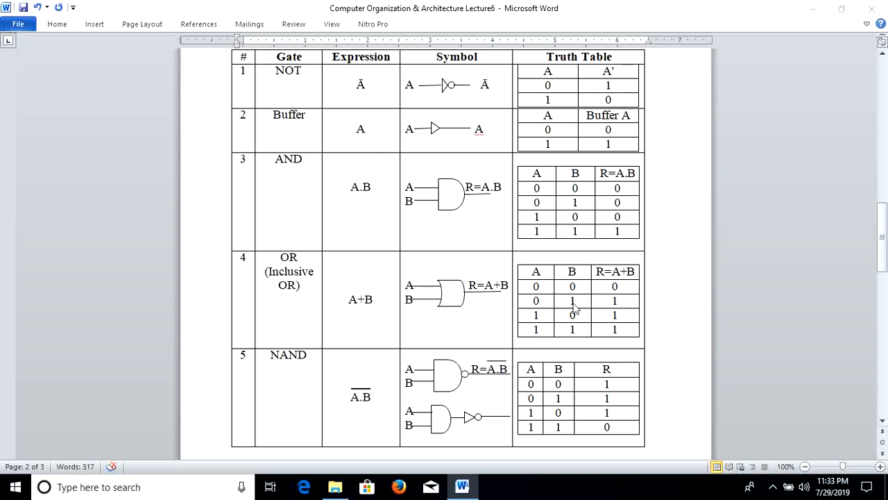
mouse_move(608, 305)
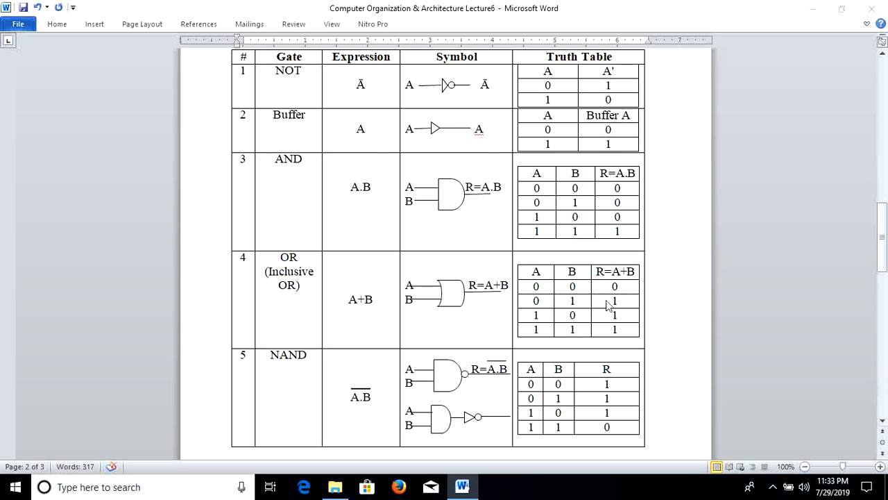
mouse_move(609, 328)
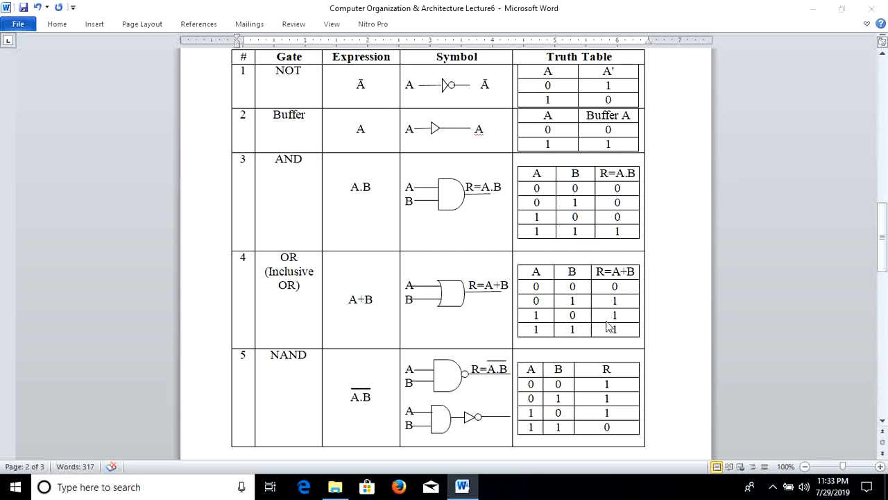
mouse_move(466, 373)
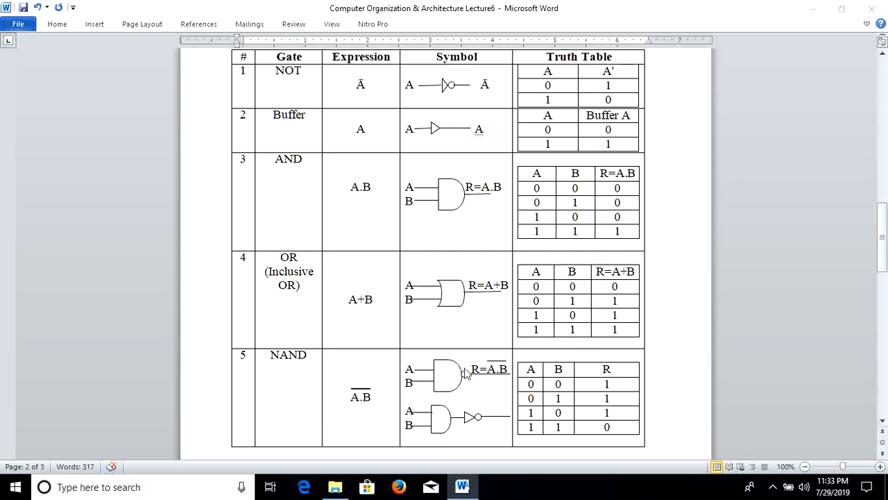
scroll("down", 3)
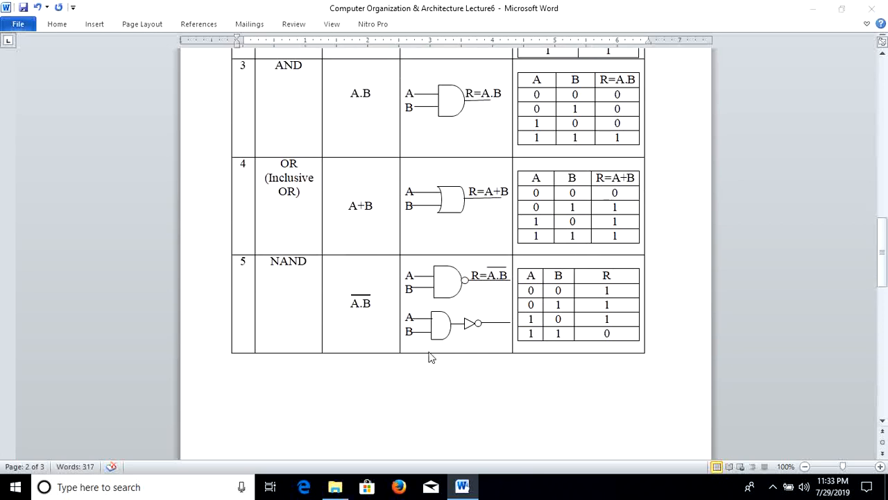
mouse_move(285, 271)
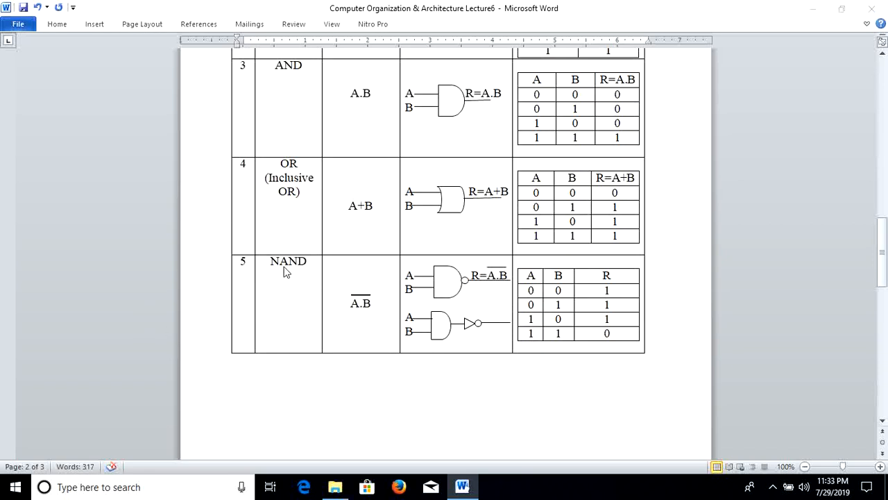
mouse_move(358, 308)
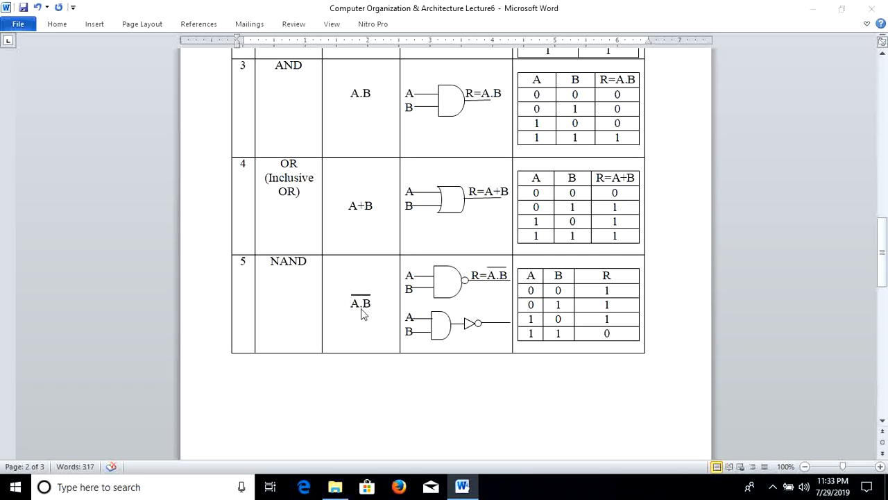
mouse_move(381, 298)
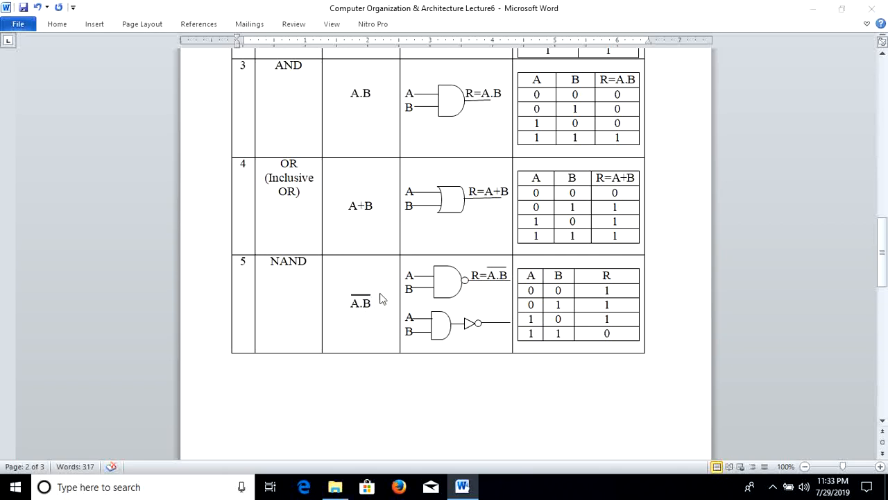
mouse_move(408, 303)
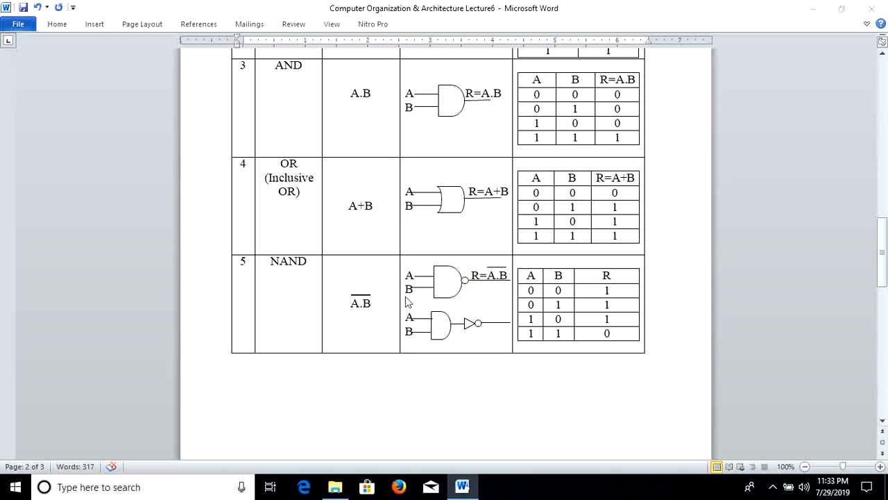
mouse_move(414, 297)
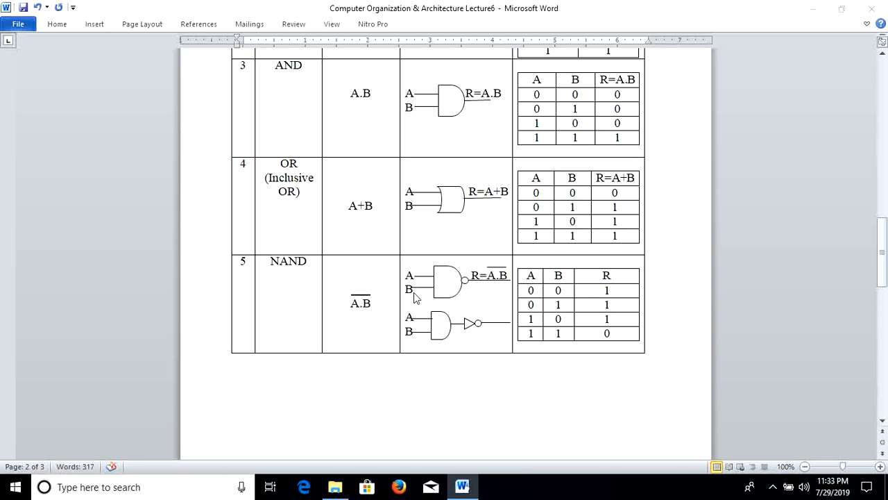
mouse_move(444, 307)
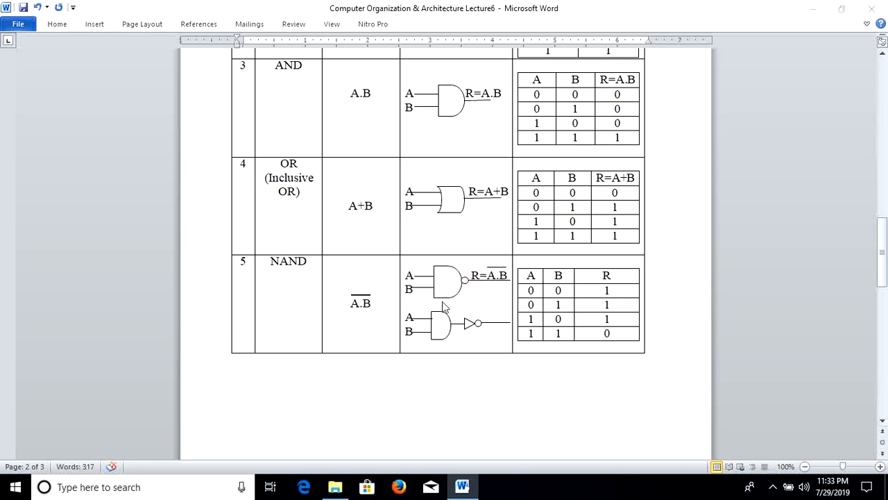
mouse_move(442, 292)
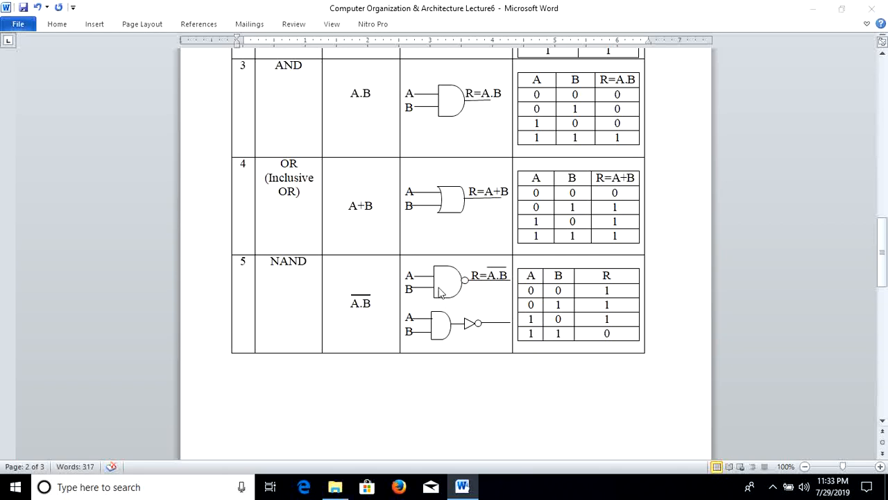
mouse_move(443, 286)
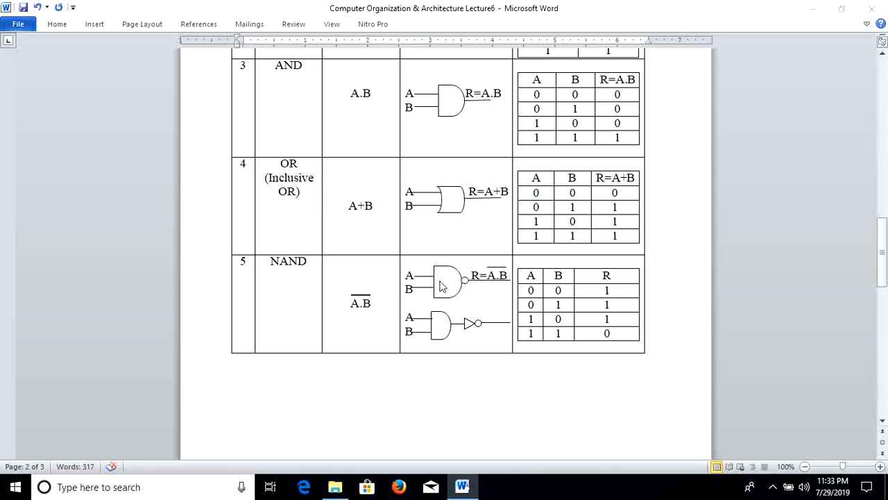
mouse_move(447, 287)
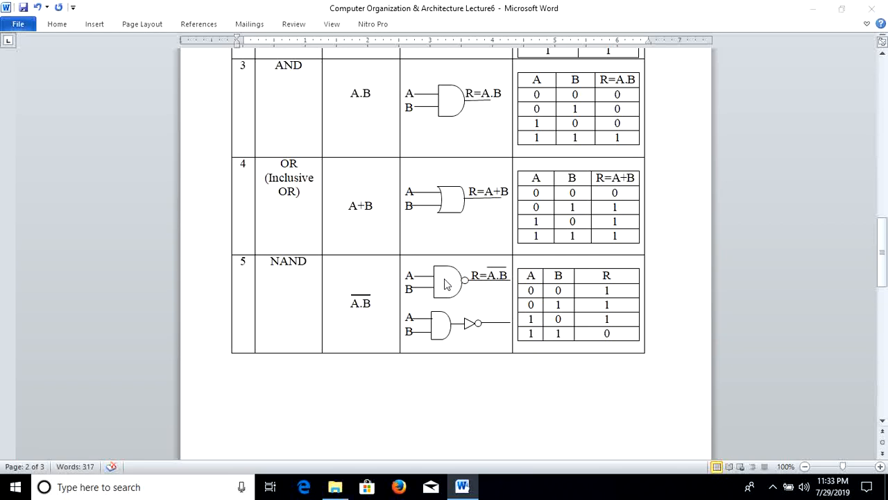
mouse_move(455, 291)
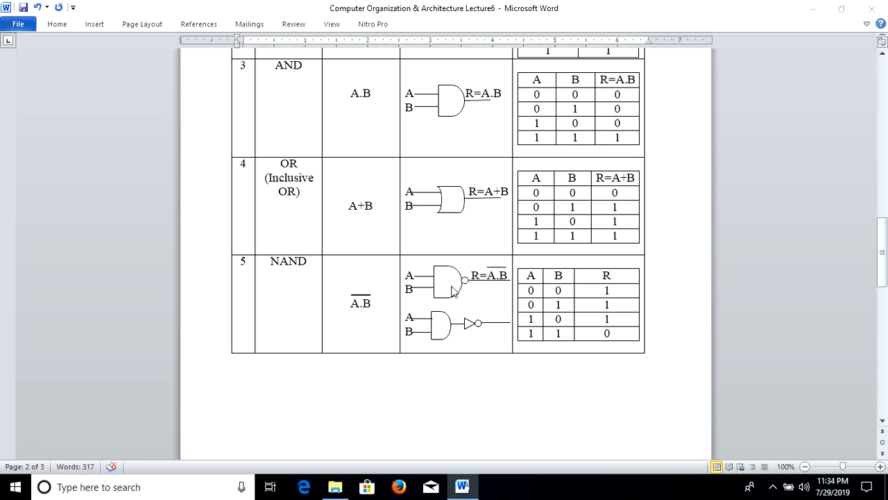
mouse_move(447, 329)
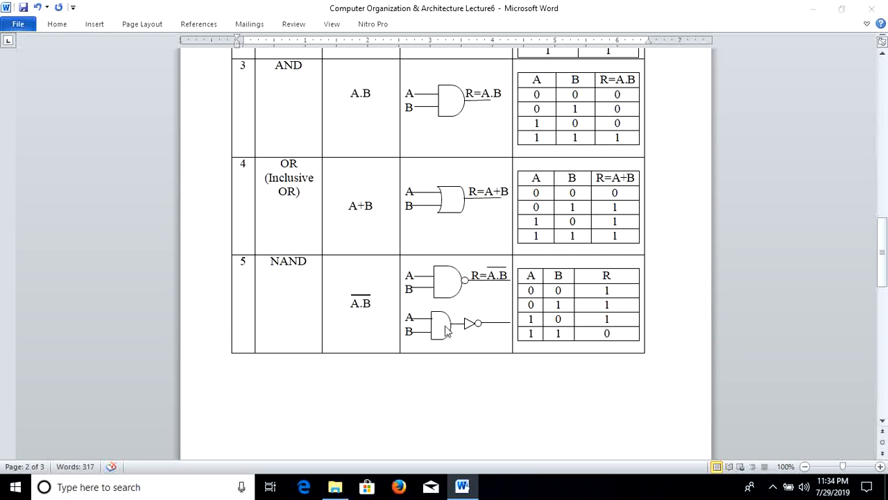
mouse_move(369, 311)
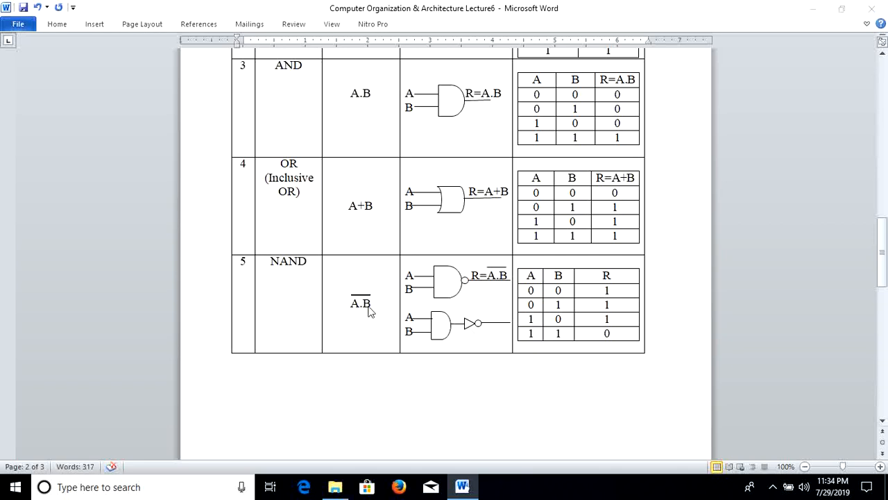
mouse_move(438, 328)
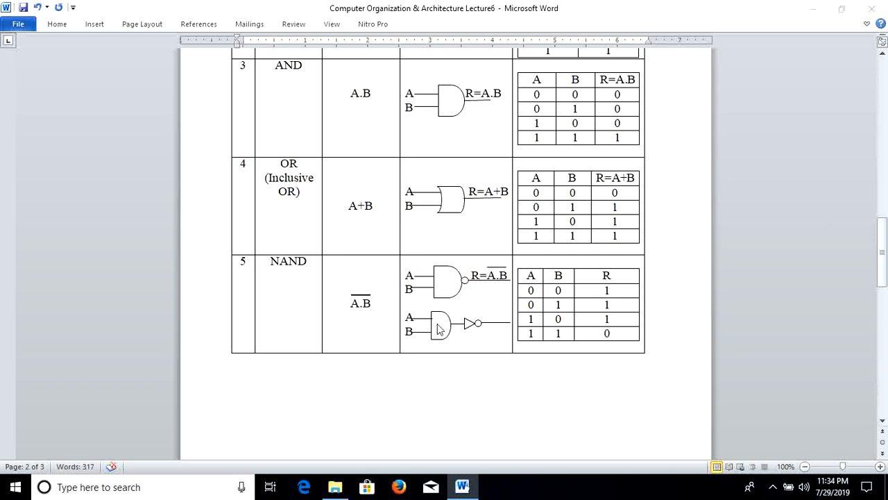
mouse_move(463, 329)
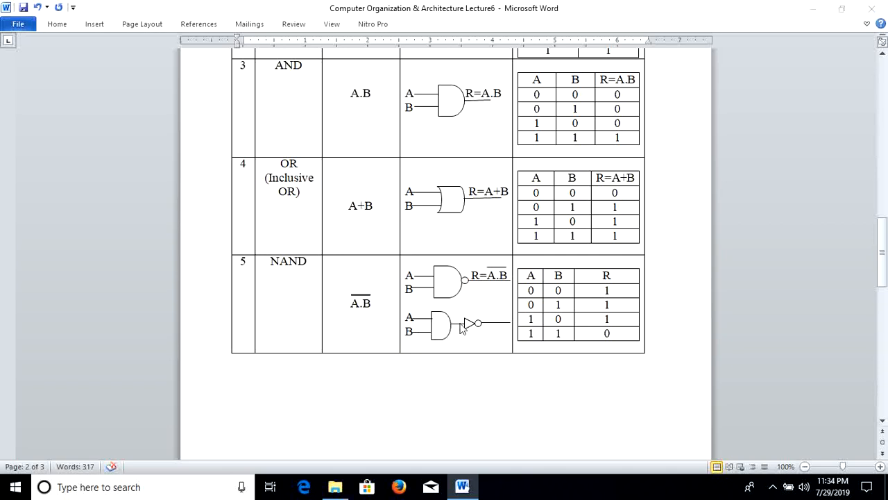
mouse_move(474, 326)
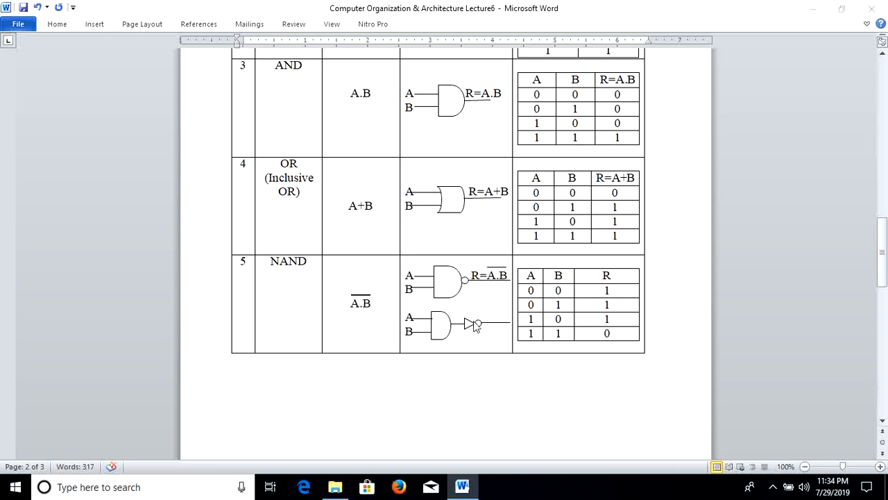
mouse_move(433, 319)
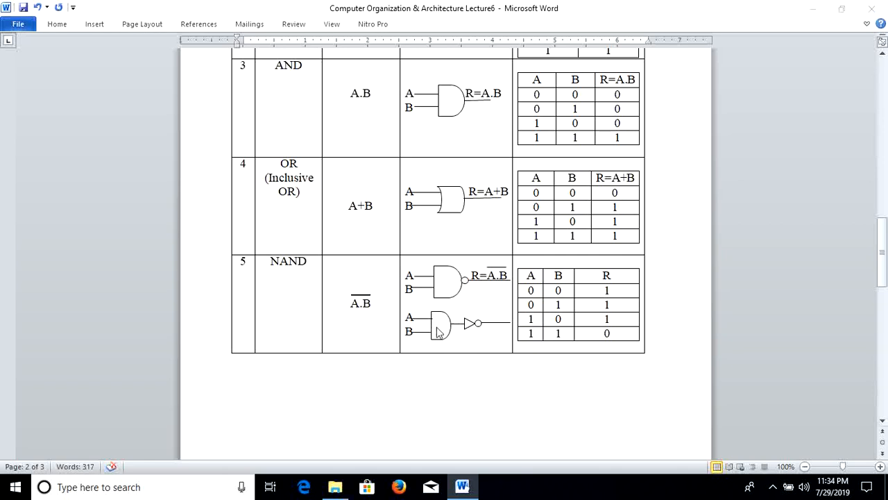
mouse_move(300, 274)
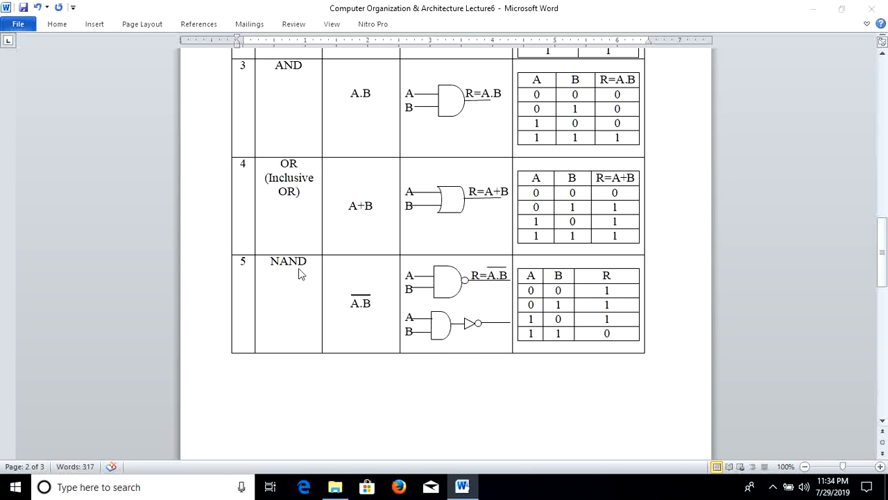
mouse_move(466, 297)
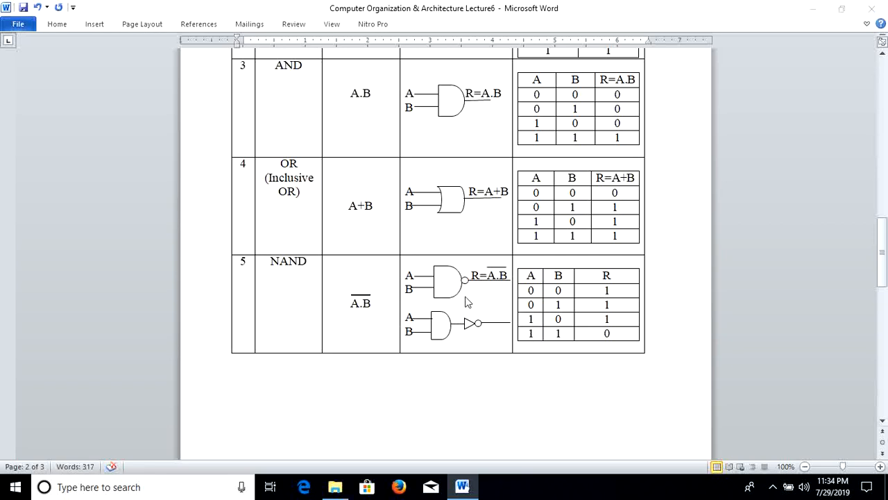
mouse_move(590, 300)
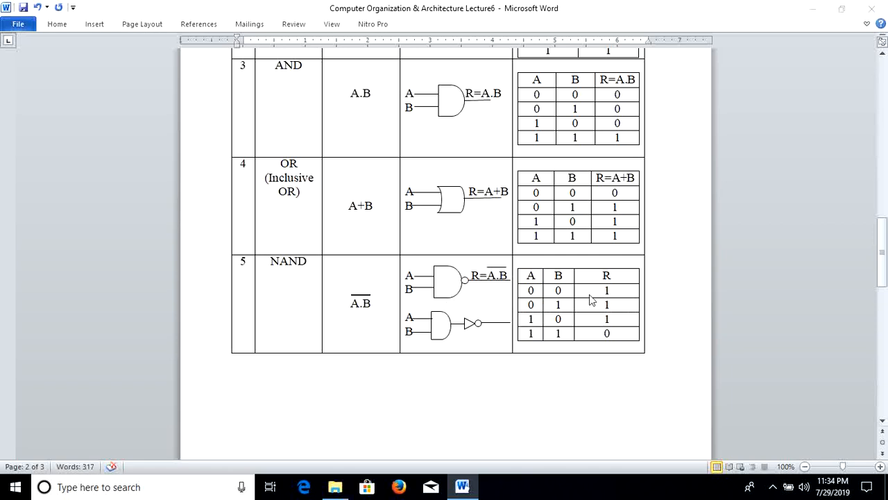
mouse_move(590, 308)
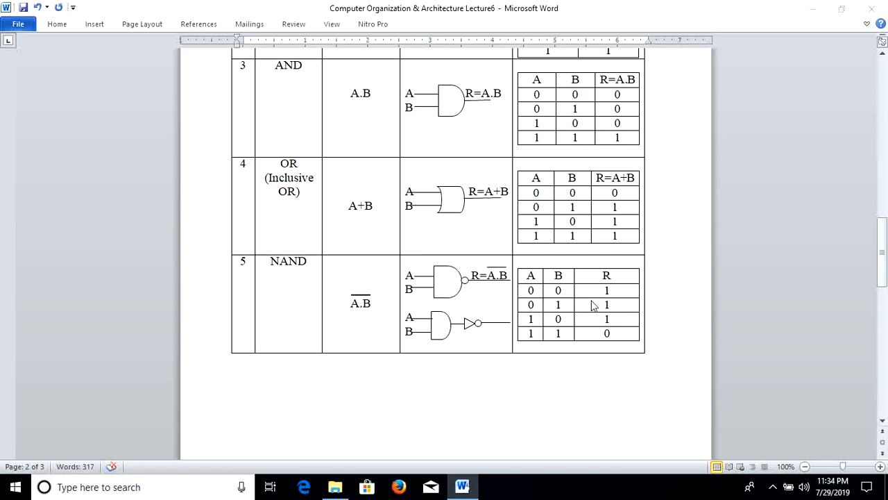
mouse_move(549, 344)
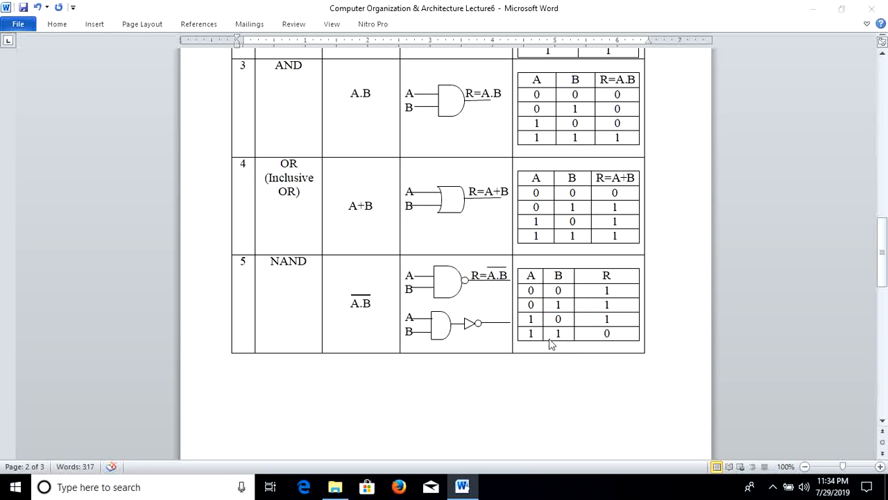
mouse_move(568, 344)
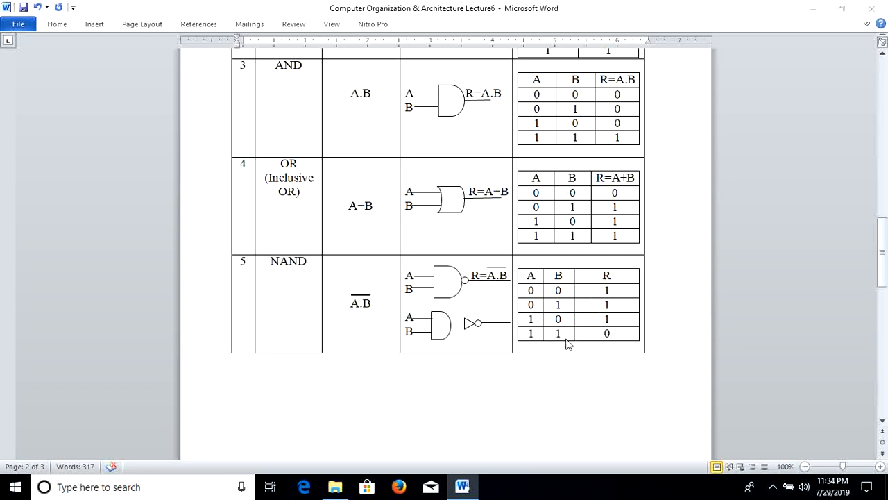
mouse_move(600, 344)
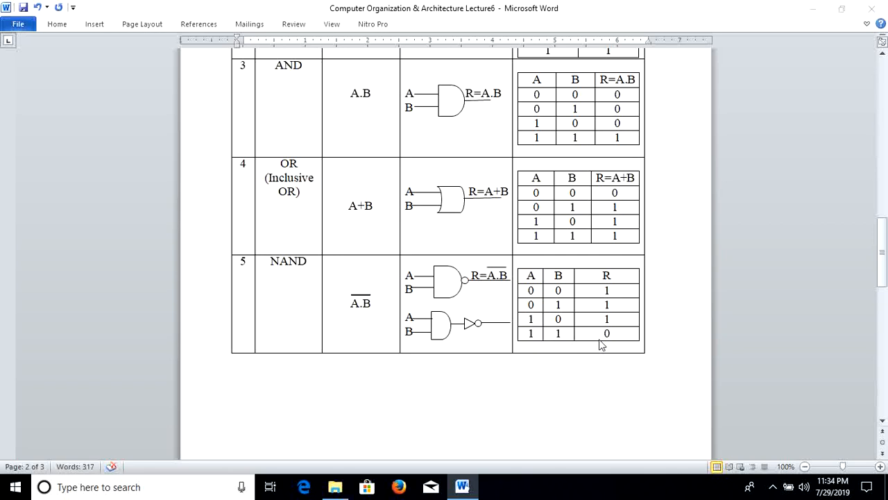
mouse_move(583, 340)
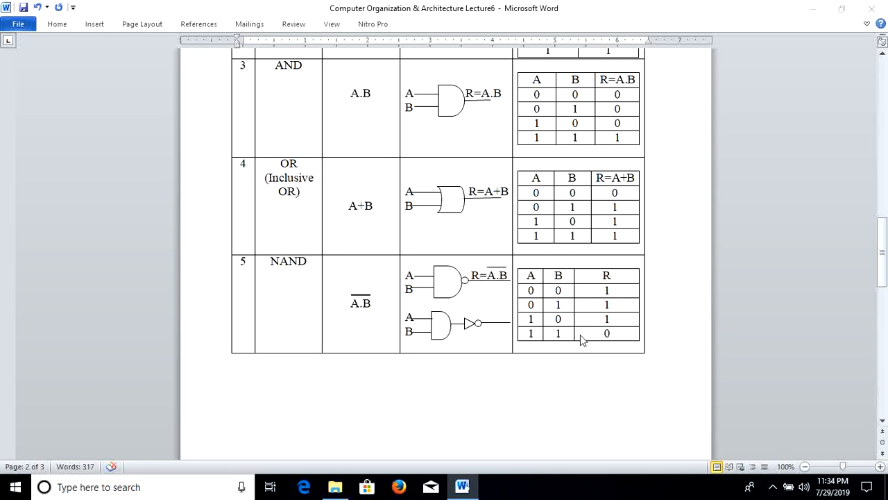
mouse_move(590, 309)
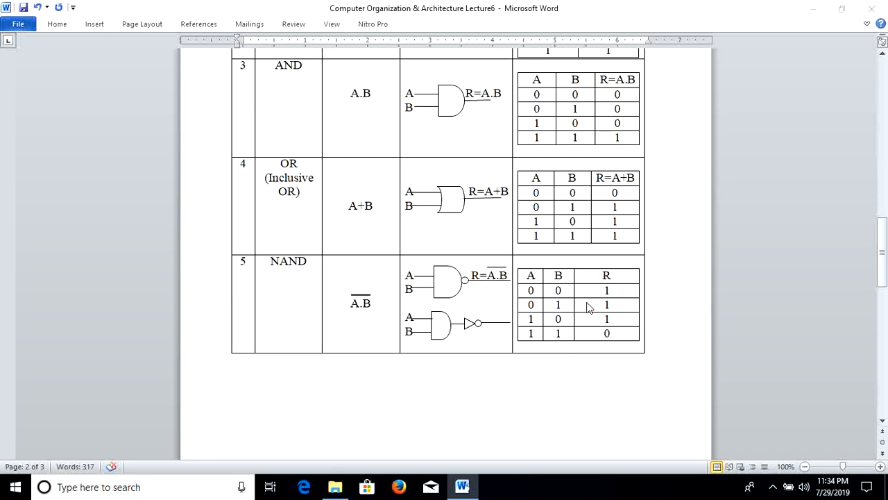
mouse_move(626, 300)
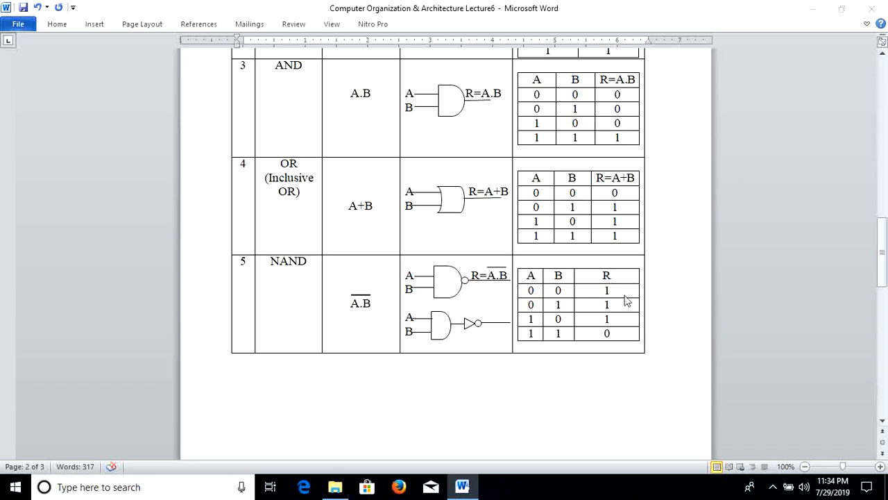
scroll("down", 3)
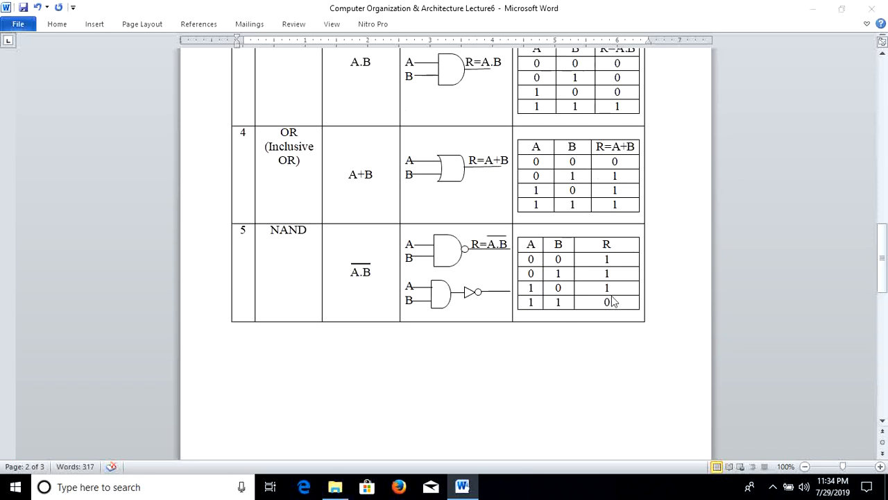
scroll("down", 3)
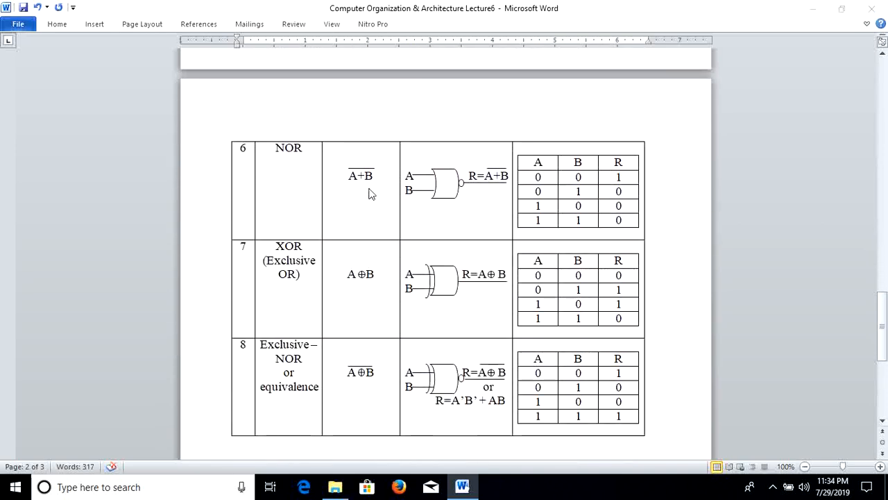
mouse_move(347, 184)
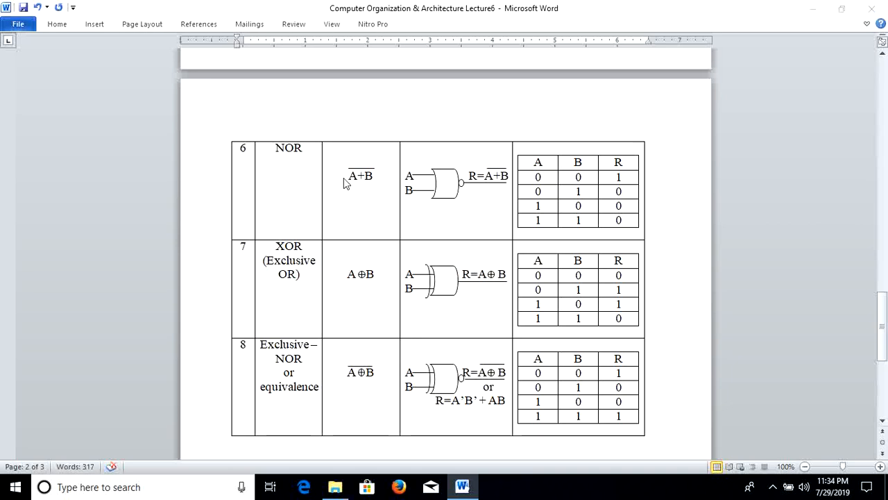
mouse_move(366, 181)
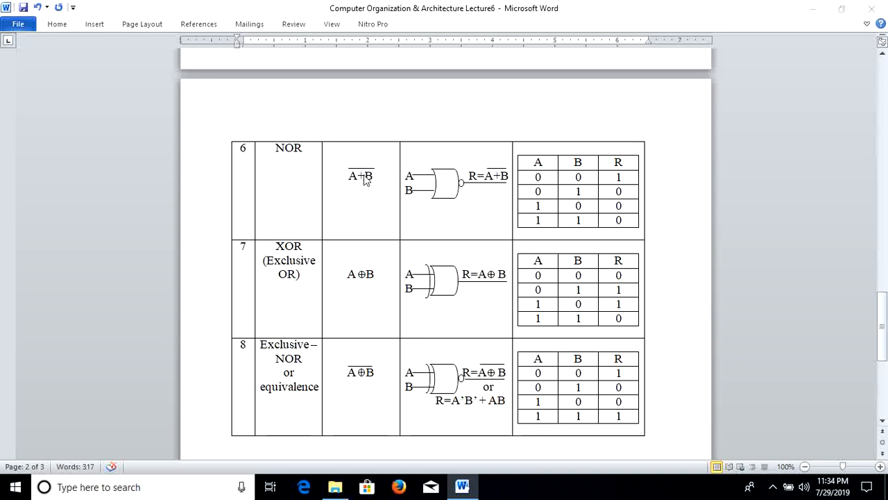
mouse_move(431, 182)
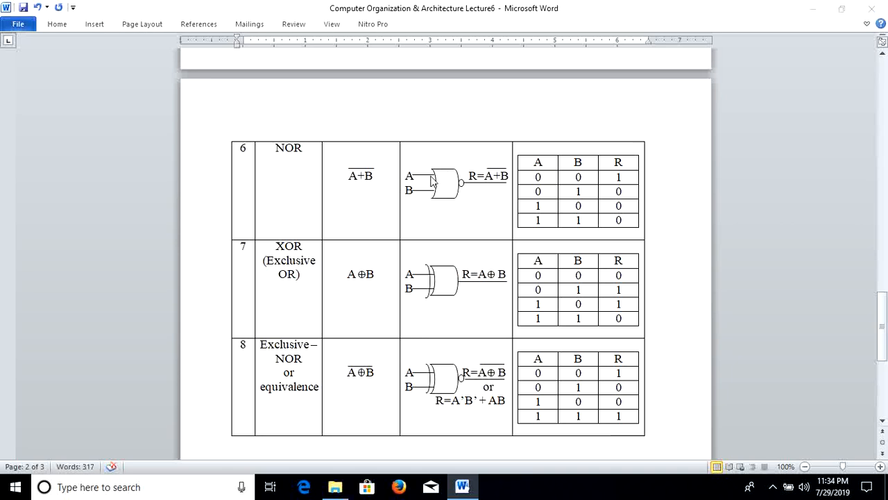
mouse_move(464, 188)
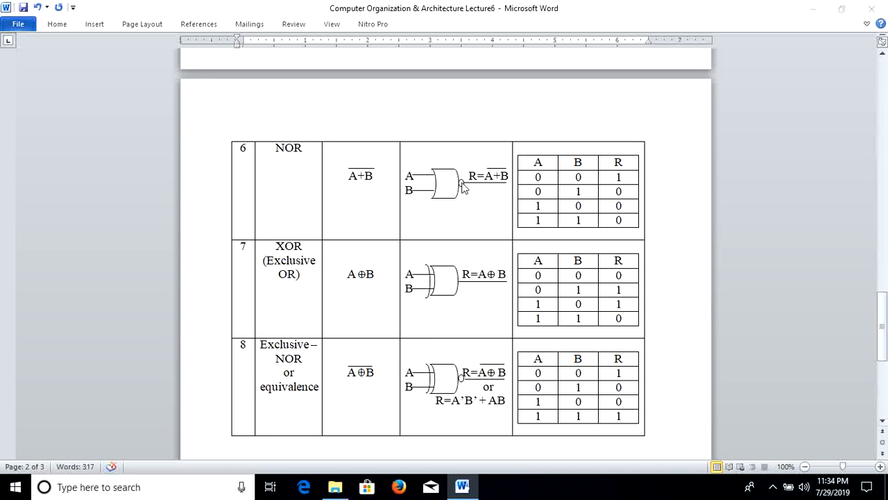
mouse_move(483, 189)
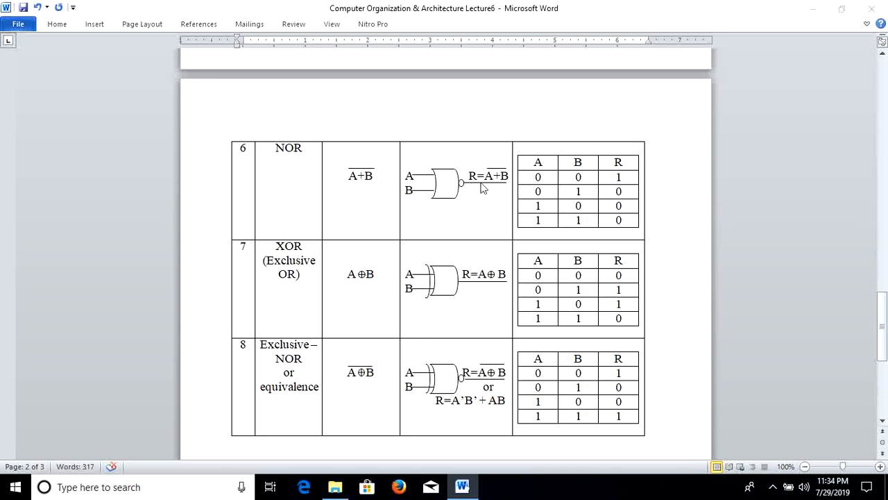
mouse_move(569, 247)
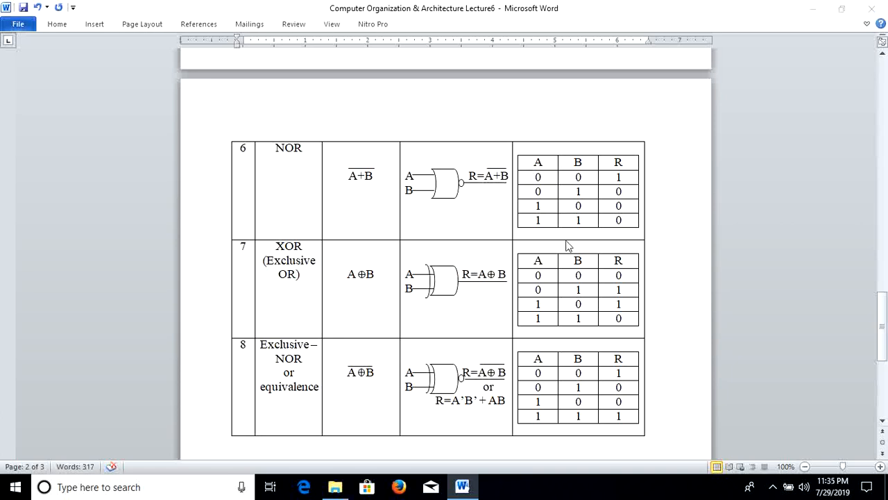
mouse_move(589, 217)
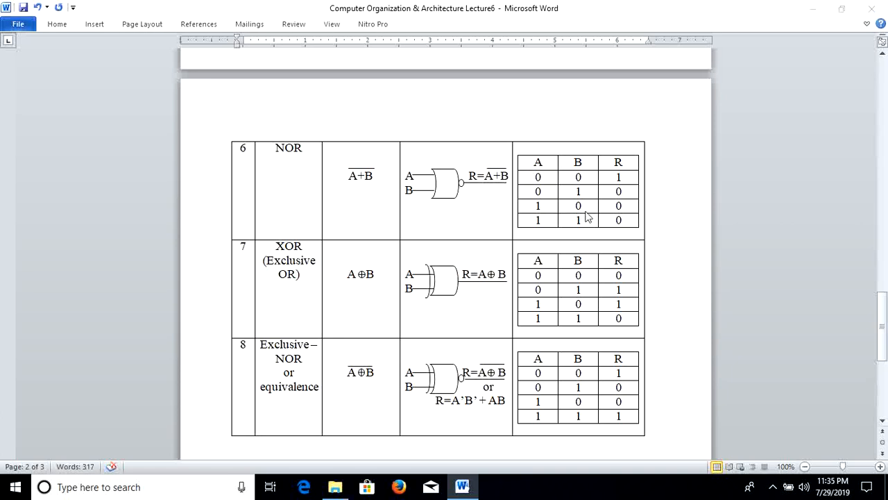
mouse_move(548, 192)
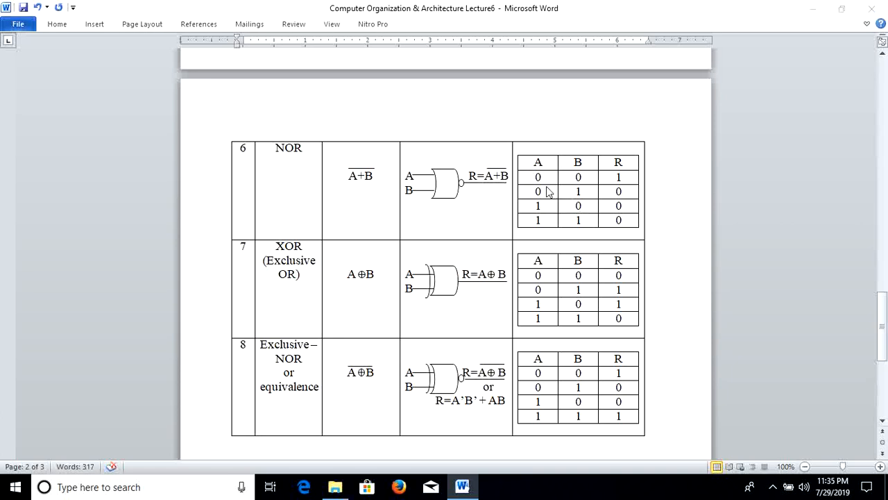
mouse_move(569, 192)
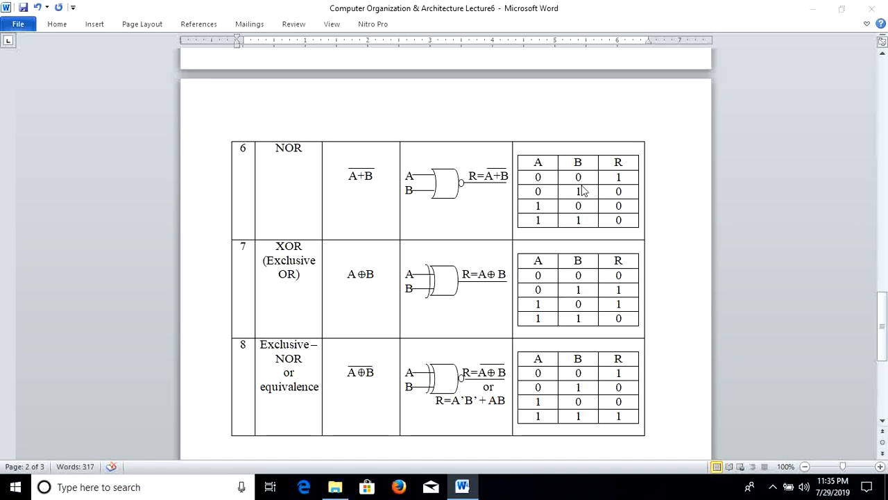
mouse_move(594, 189)
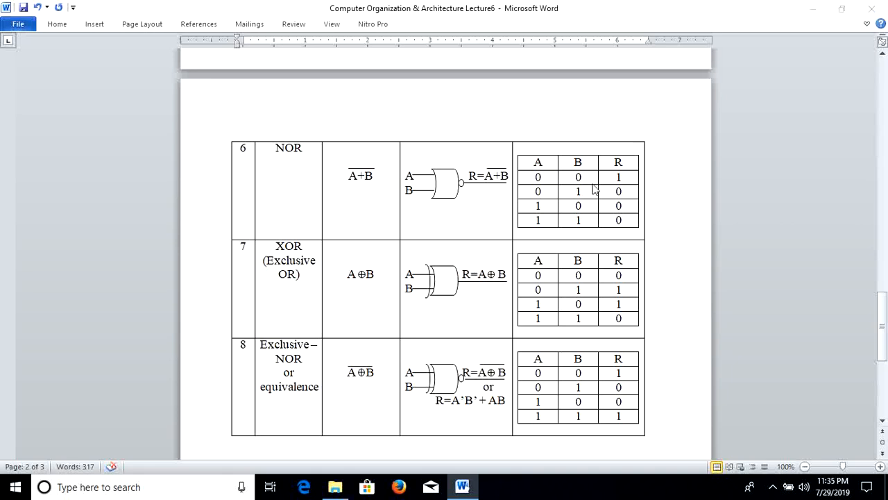
mouse_move(586, 196)
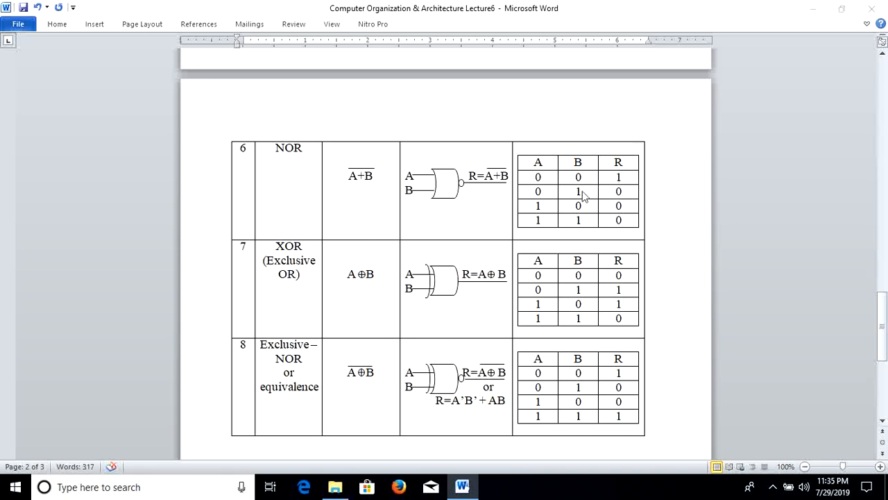
mouse_move(608, 214)
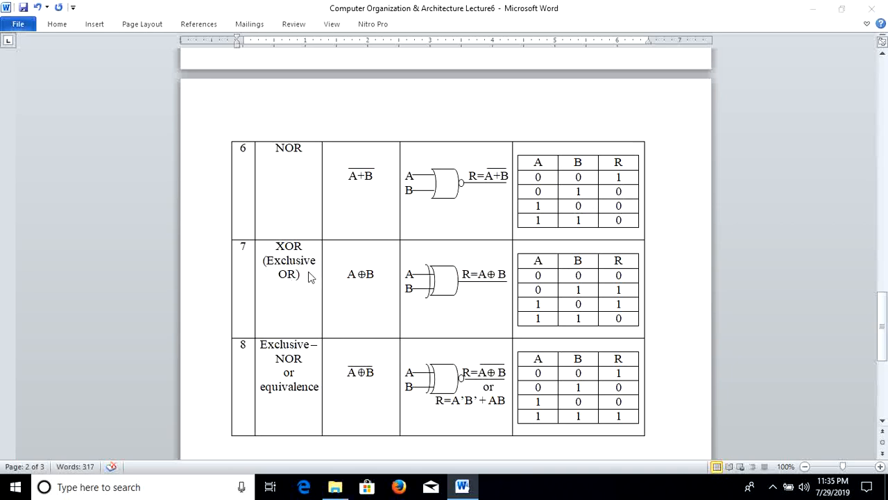
mouse_move(294, 293)
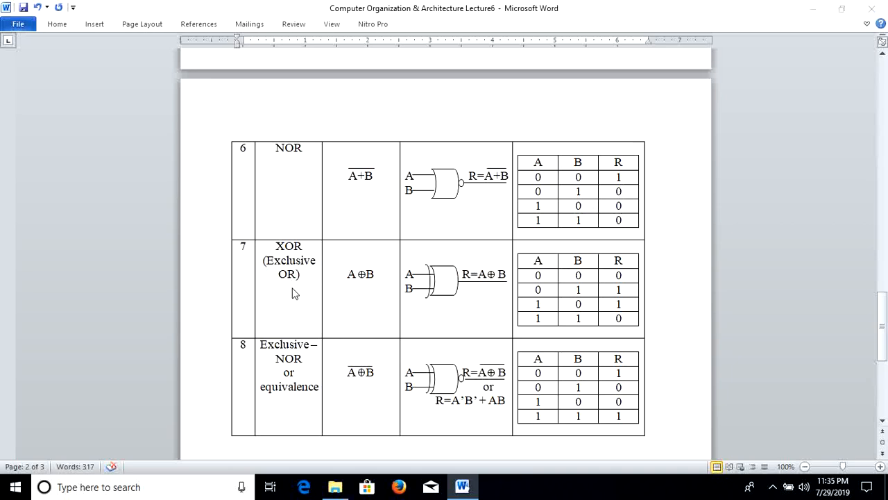
mouse_move(374, 215)
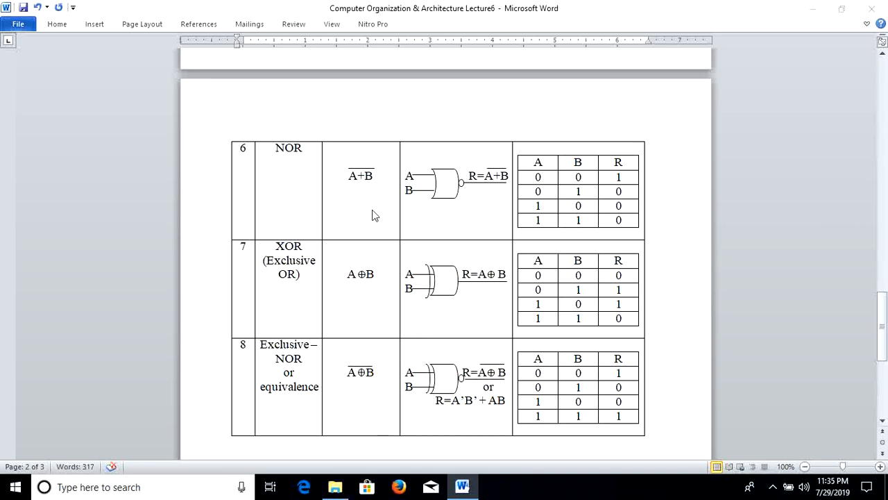
mouse_move(366, 285)
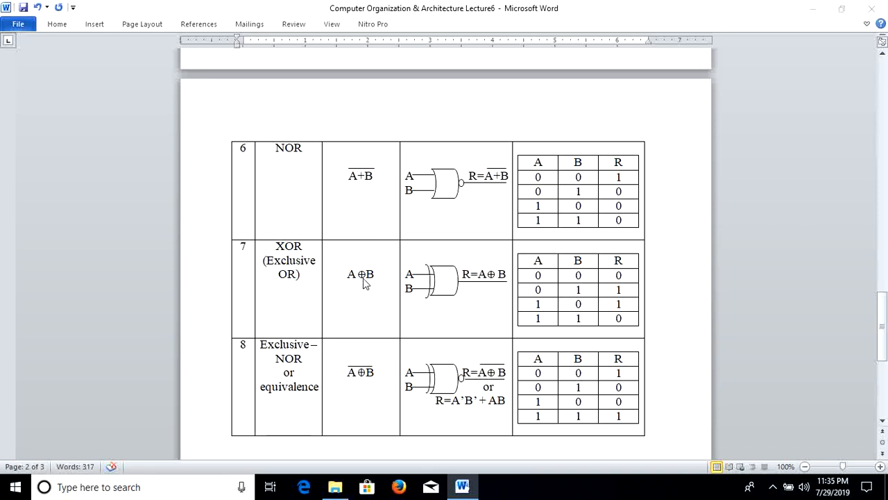
mouse_move(411, 297)
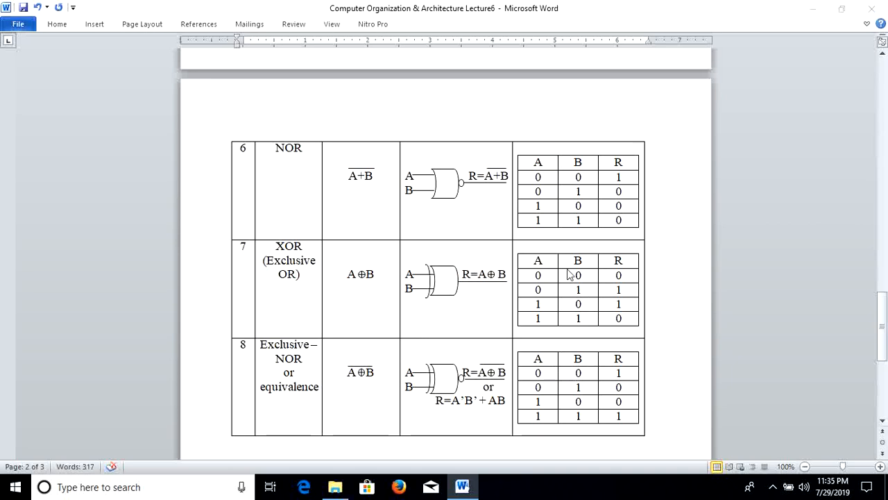
mouse_move(568, 299)
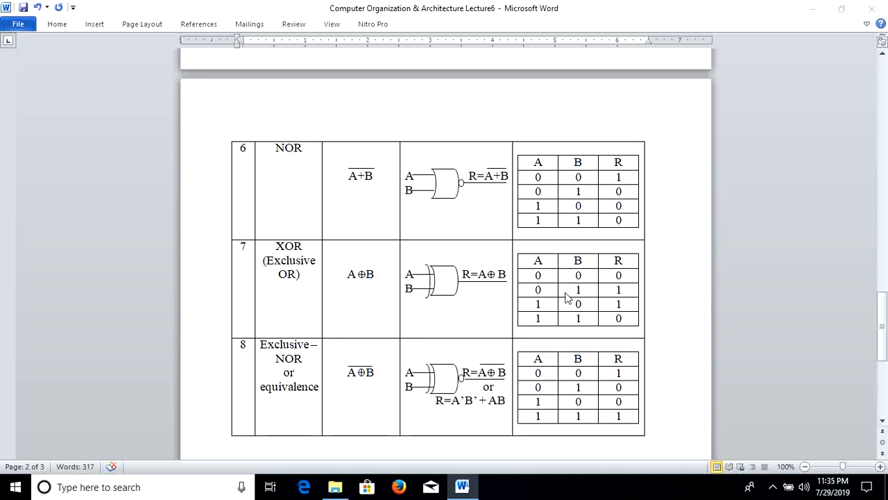
mouse_move(623, 308)
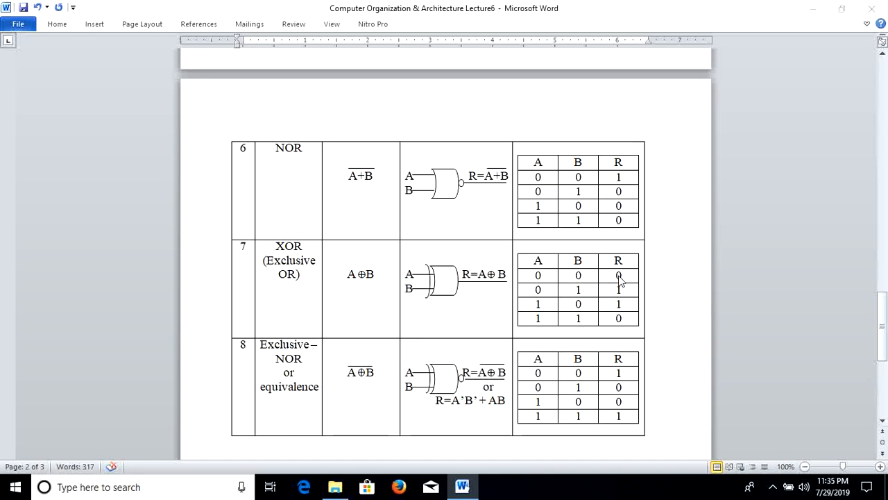
mouse_move(626, 315)
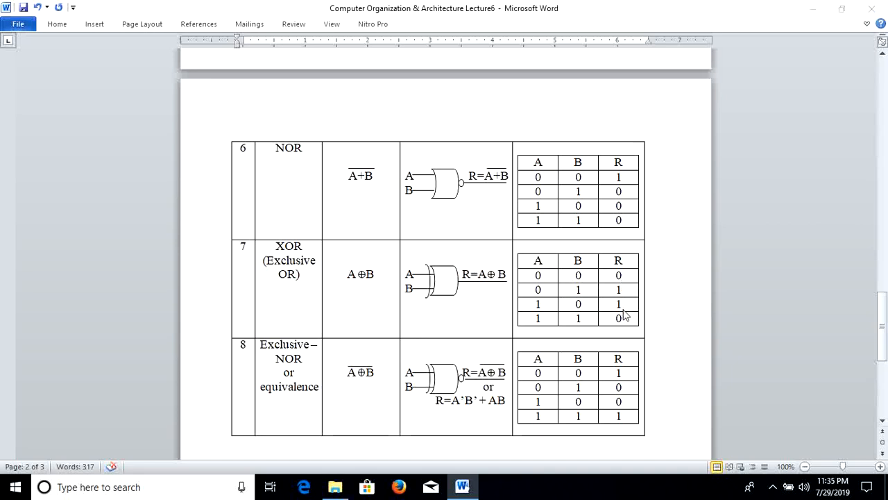
scroll("down", 3)
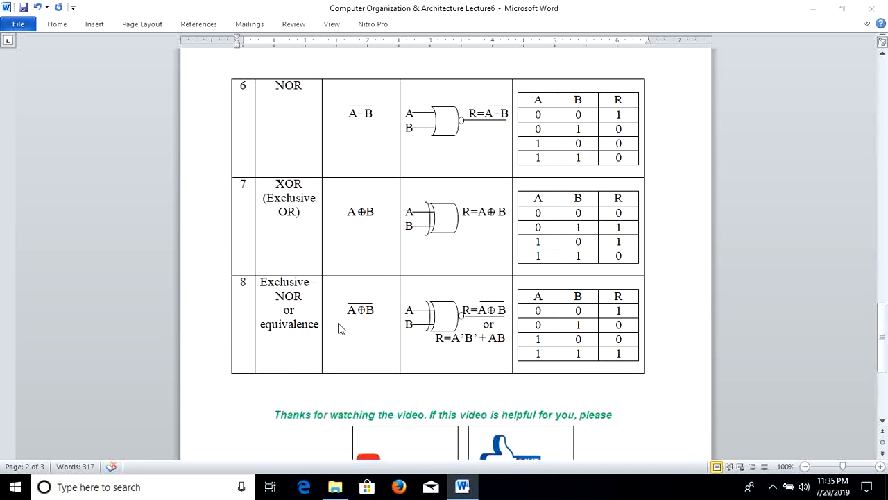
scroll("down", 3)
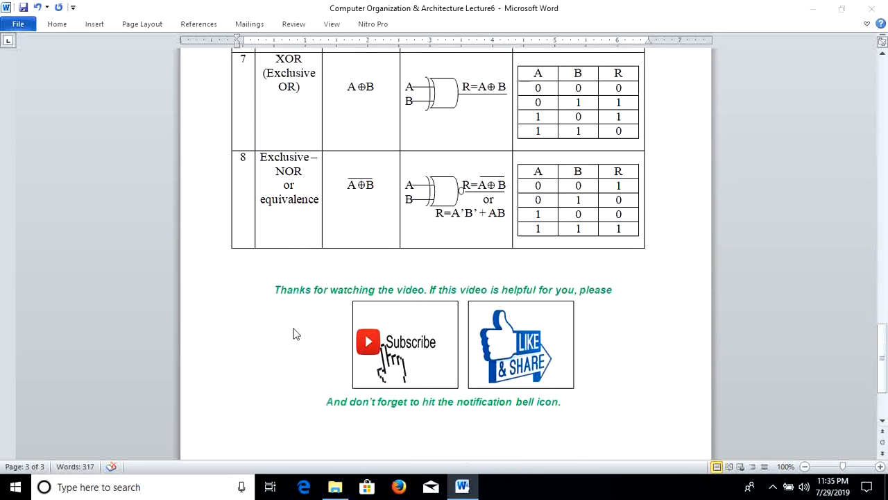
mouse_move(295, 207)
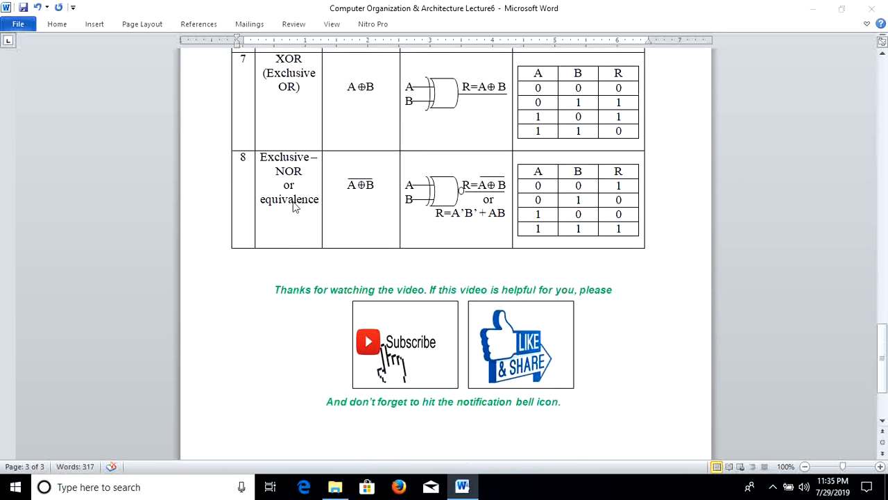
mouse_move(333, 205)
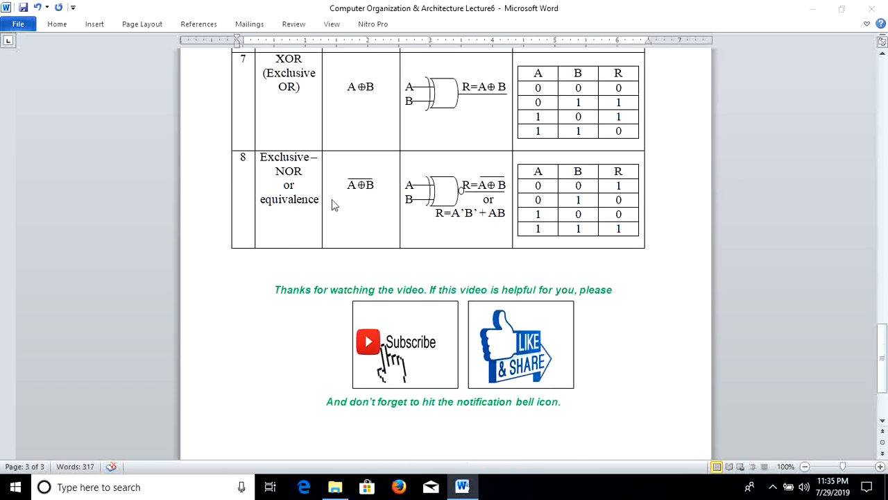
mouse_move(354, 197)
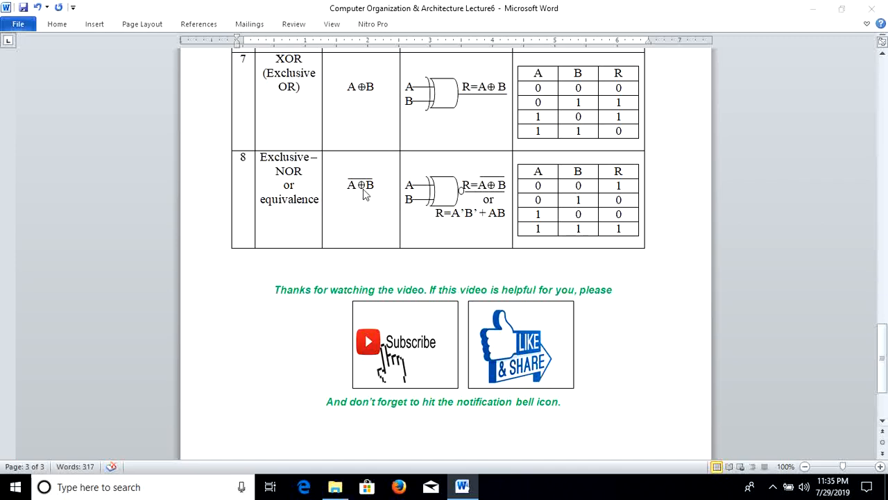
mouse_move(461, 201)
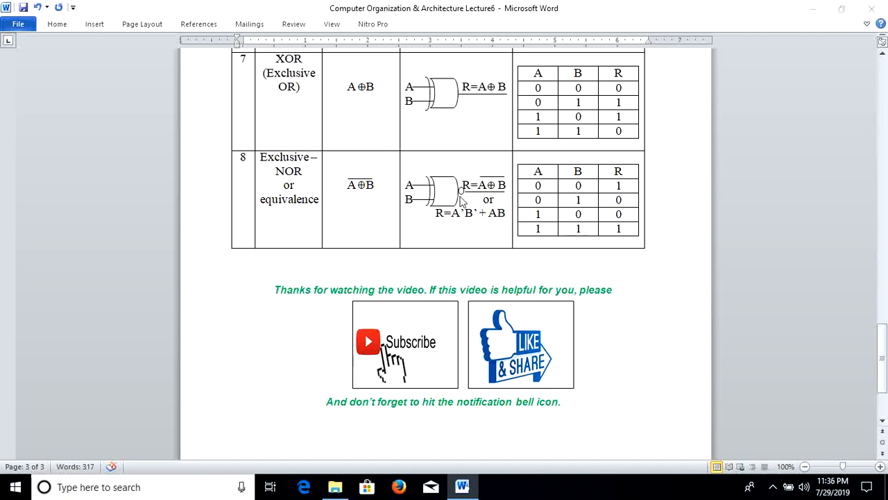
mouse_move(455, 203)
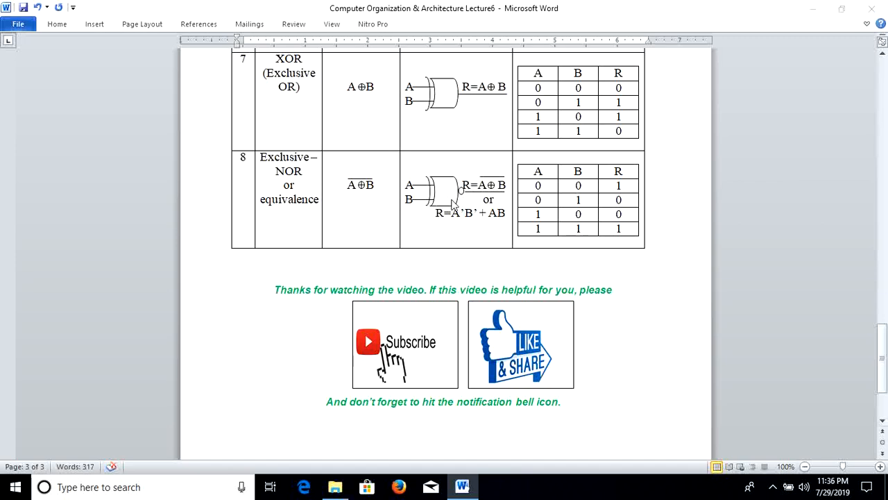
mouse_move(405, 175)
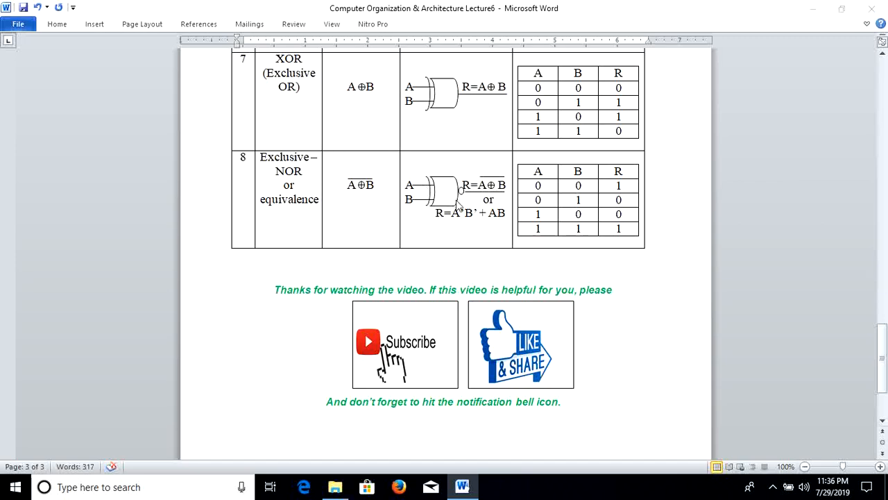
mouse_move(450, 229)
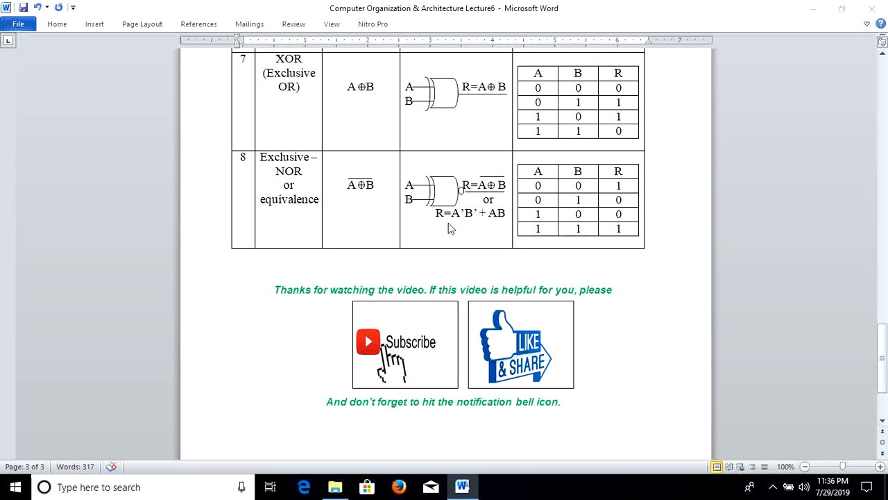
mouse_move(483, 194)
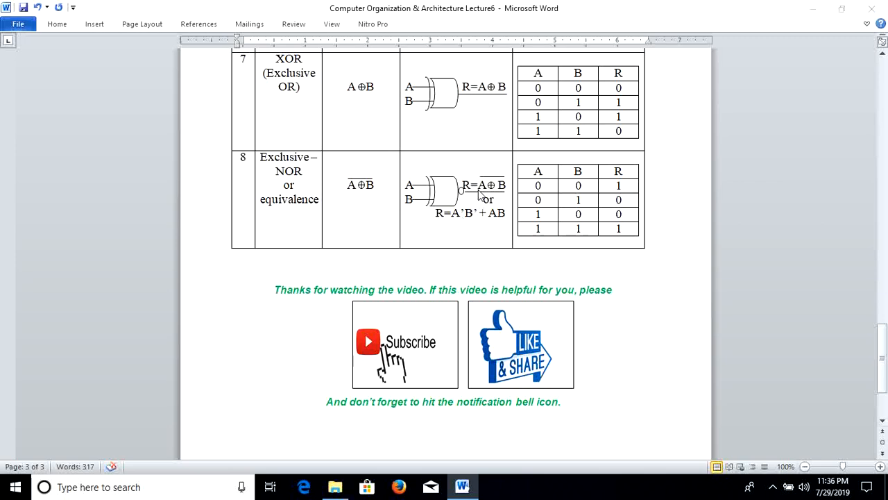
mouse_move(493, 194)
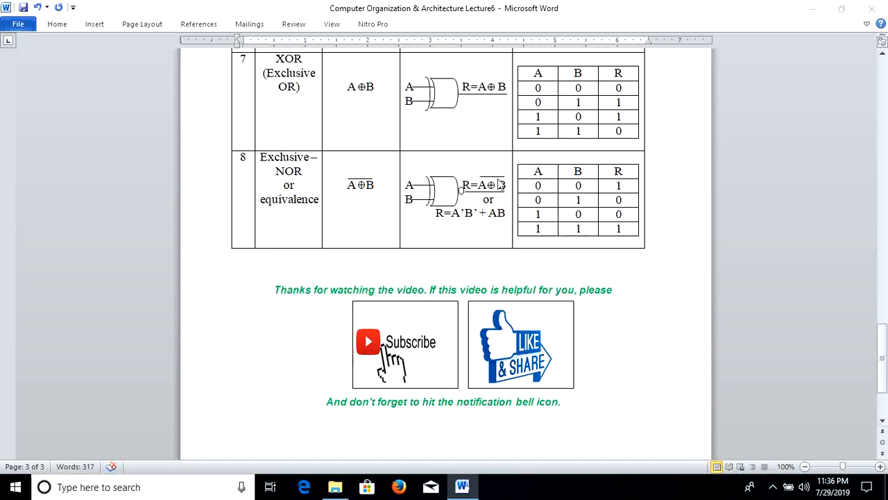
mouse_move(471, 221)
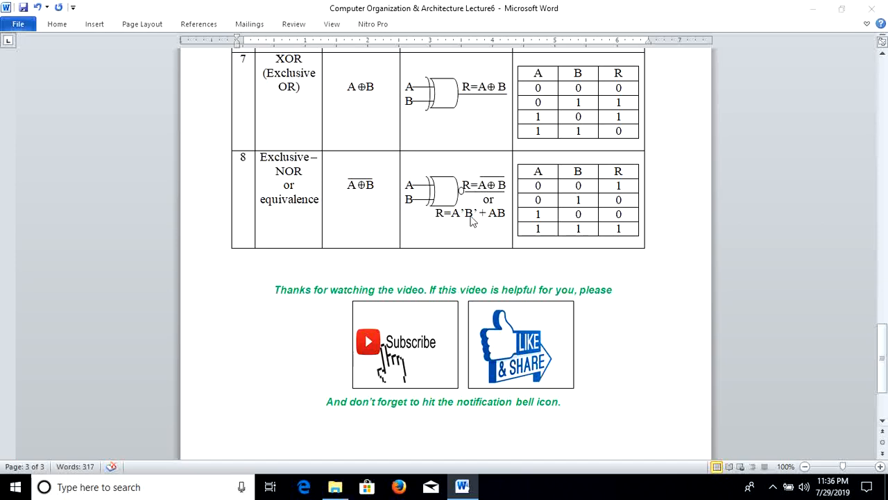
mouse_move(503, 221)
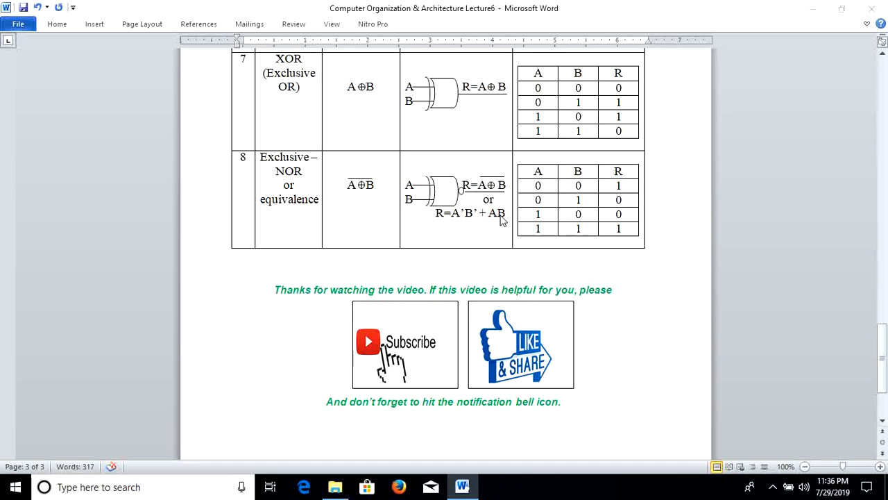
mouse_move(584, 210)
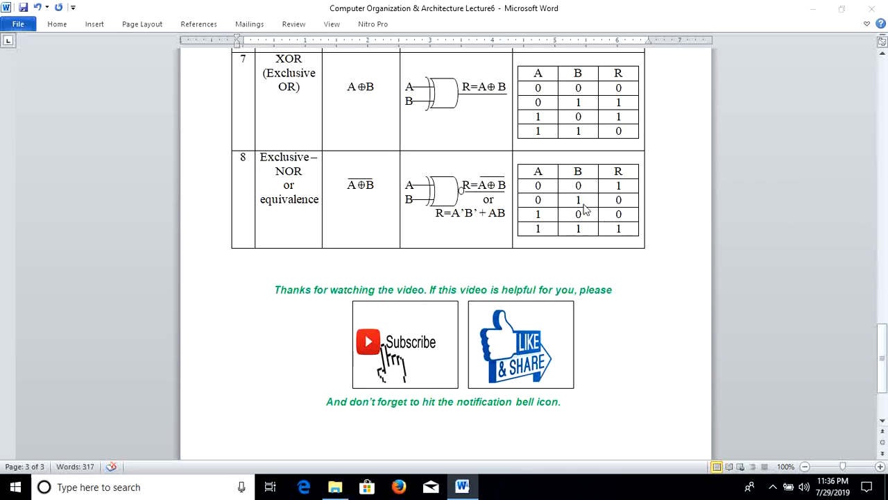
mouse_move(562, 197)
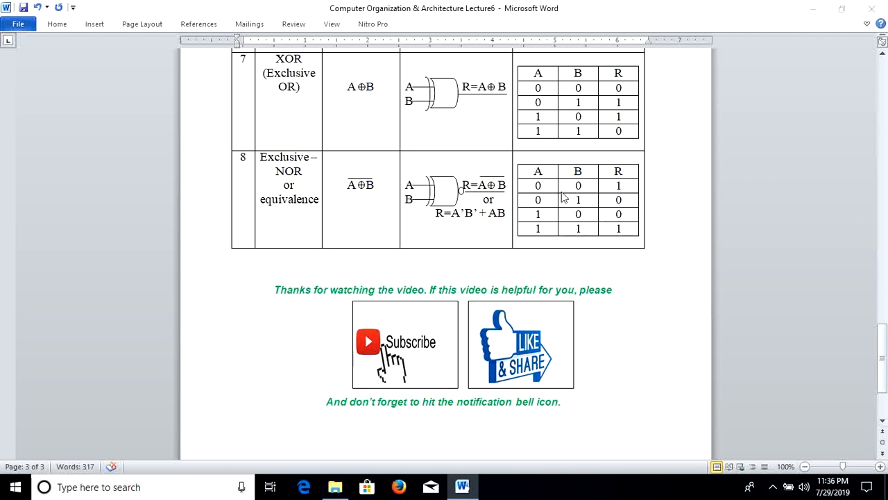
mouse_move(619, 199)
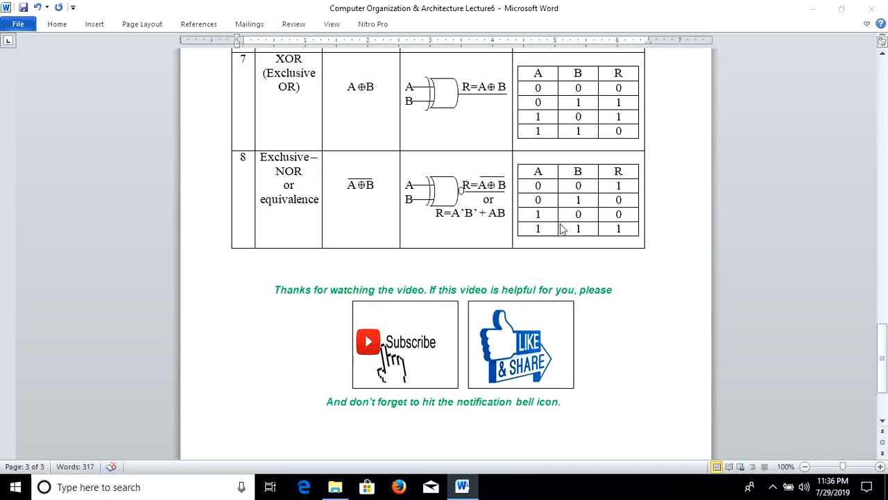
mouse_move(564, 214)
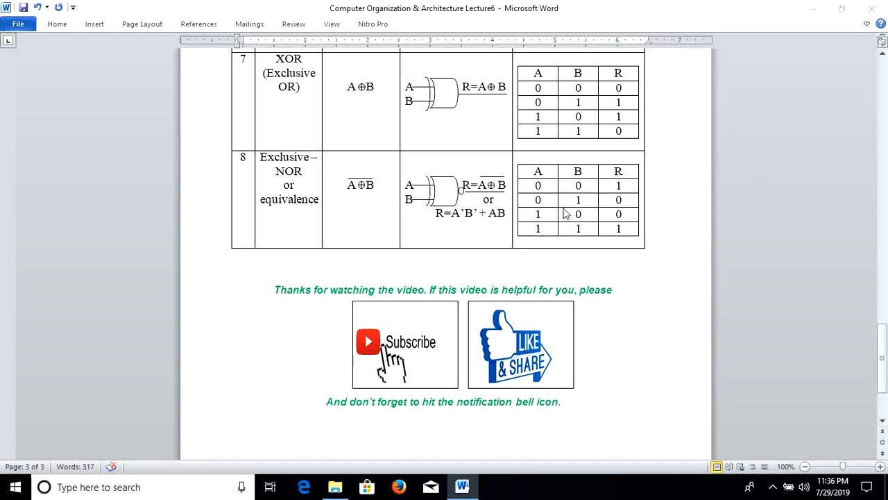
mouse_move(614, 214)
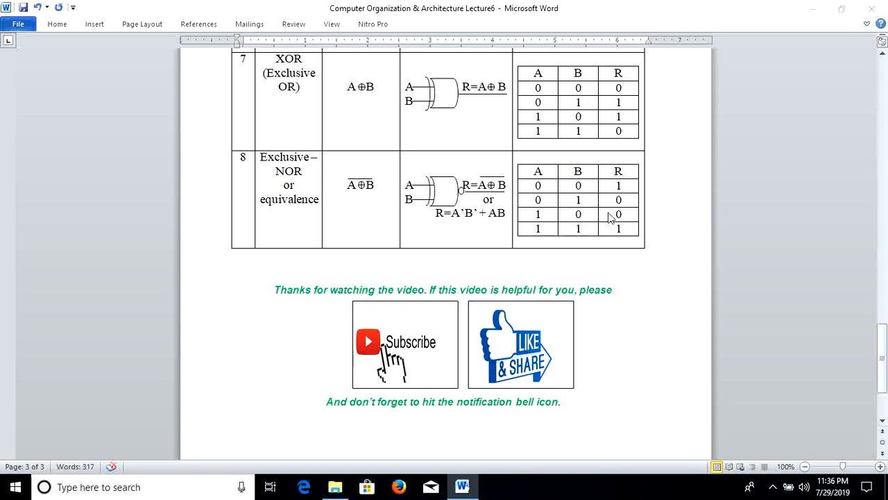
mouse_move(506, 239)
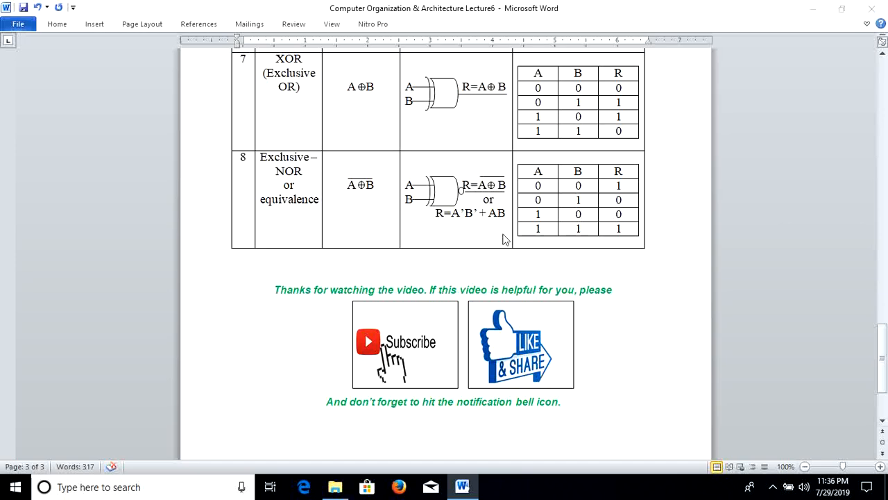